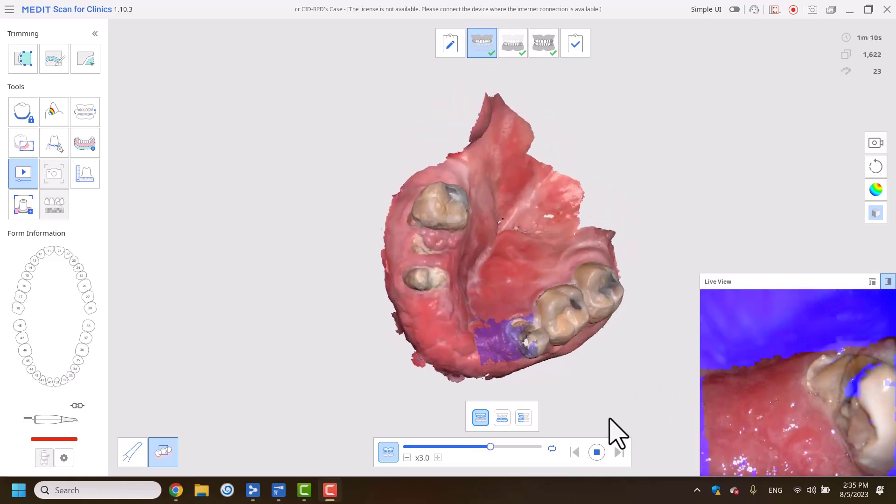
# Replay the maxillary, mandibular and occlusion scan stages using Scan Replay Play/Stop.
pyautogui.click(512, 42)
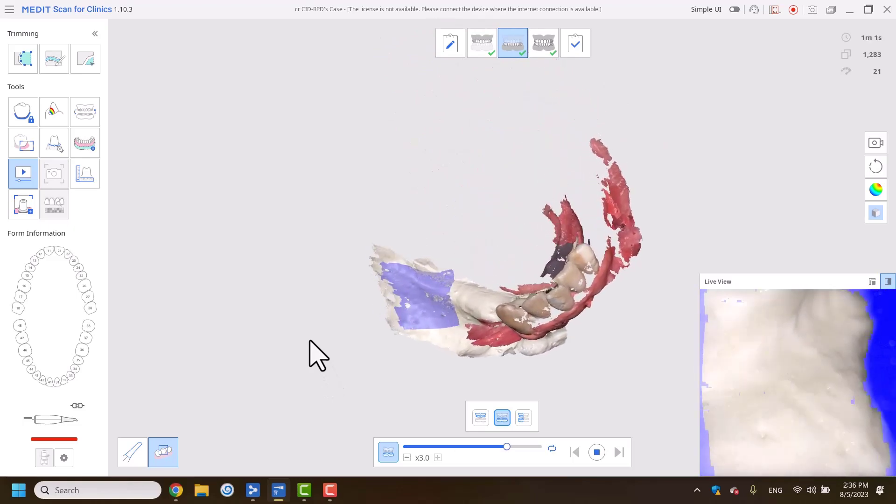
pyautogui.click(597, 452)
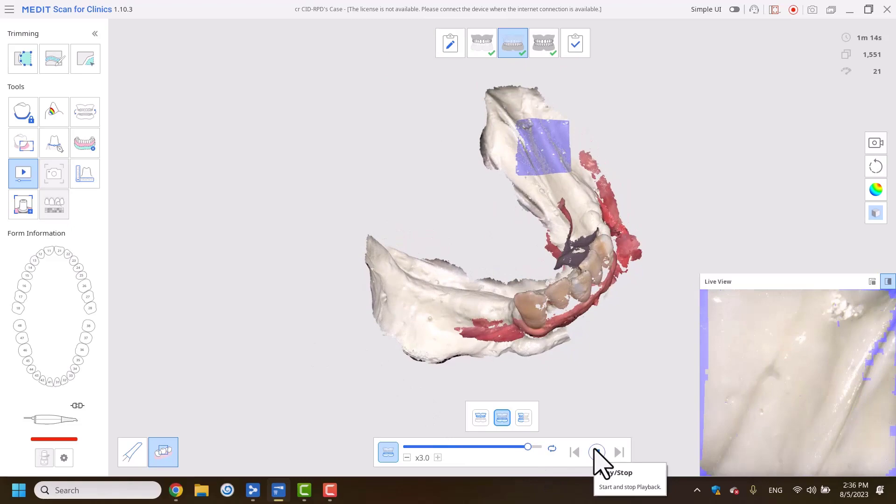
pyautogui.click(597, 452)
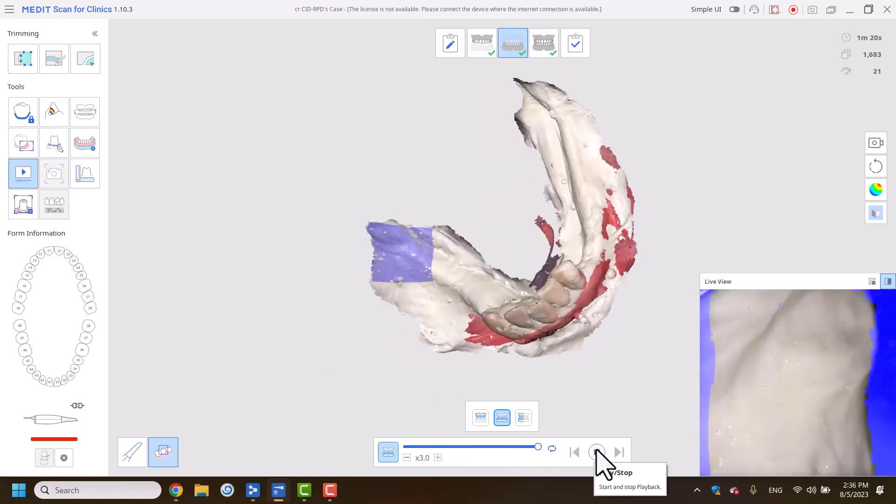
pyautogui.click(596, 452)
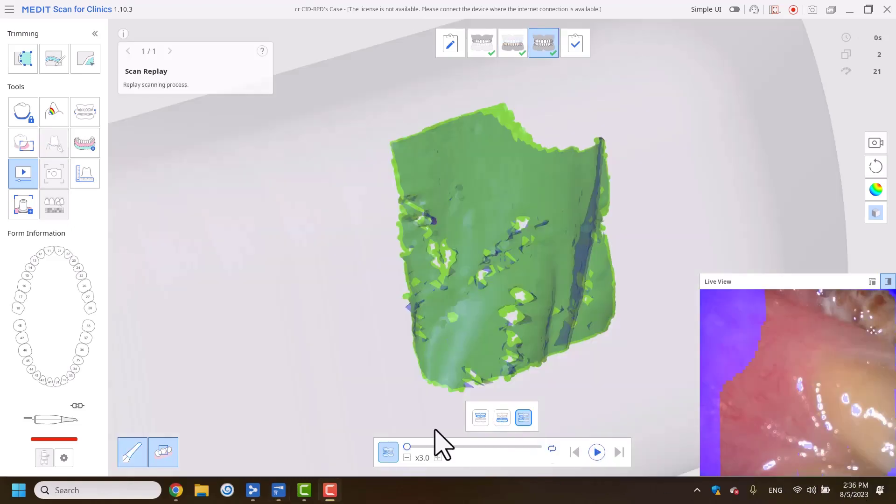
pyautogui.click(597, 452)
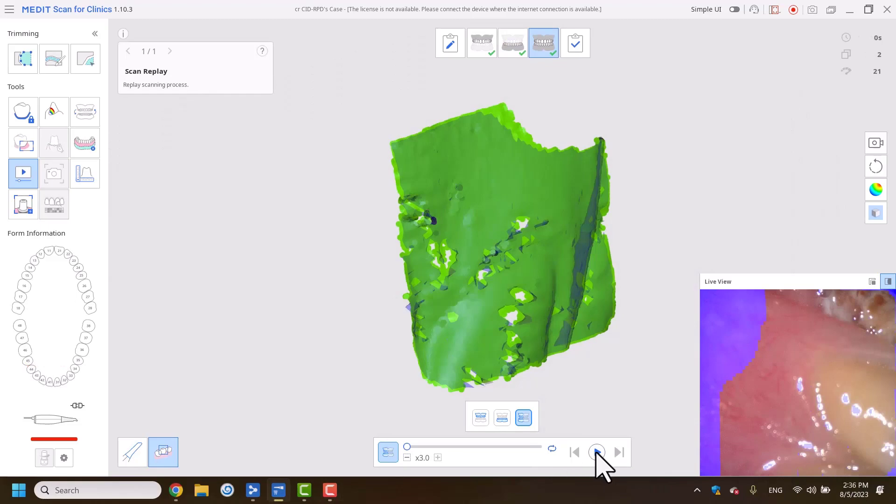
pyautogui.click(597, 451)
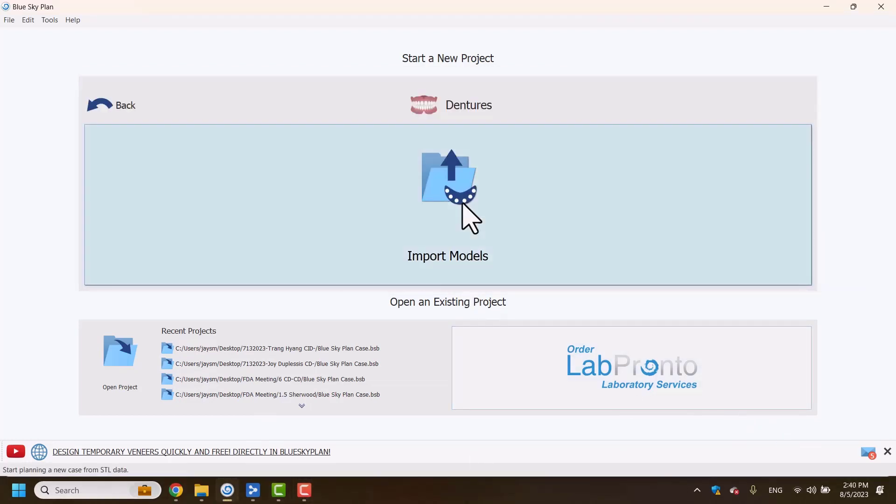
# Start a Dentures case from imported models, marking the green scan as the mandible.
pyautogui.click(447, 205)
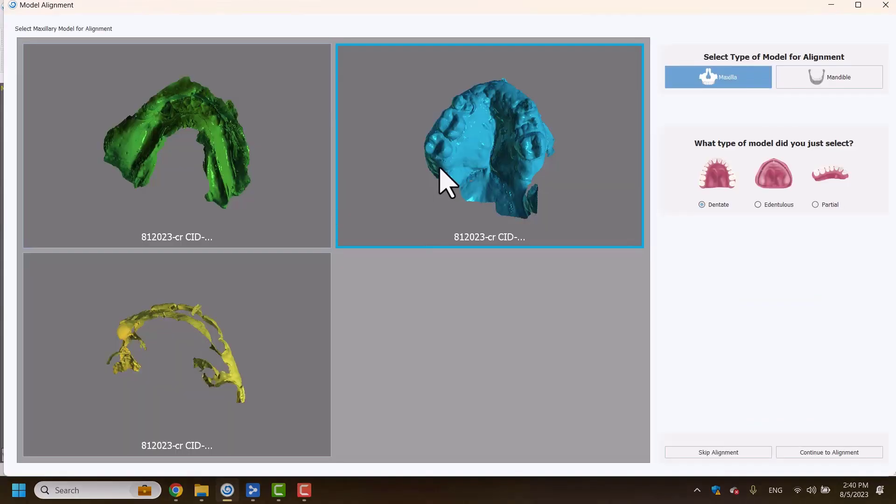
pyautogui.click(176, 145)
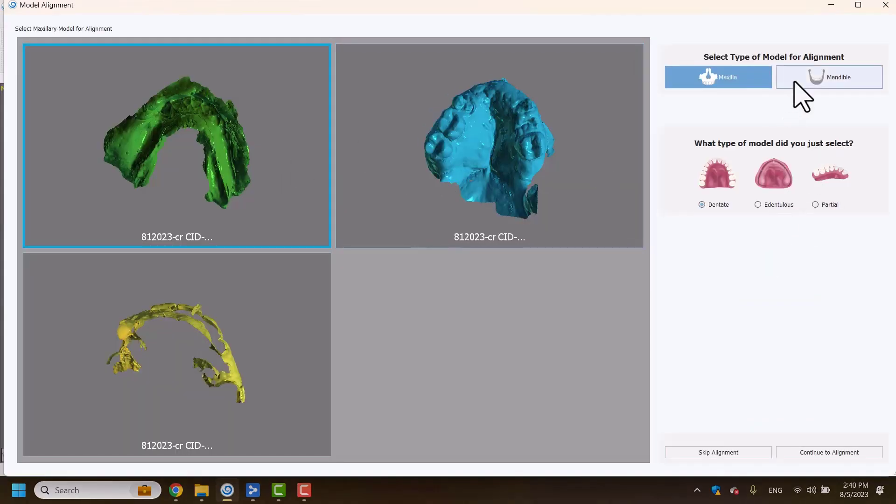
pyautogui.click(828, 77)
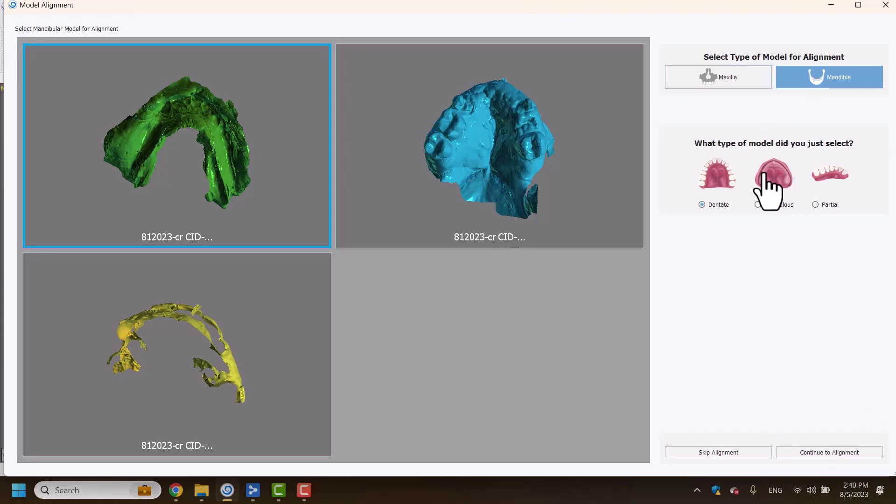
pyautogui.click(829, 452)
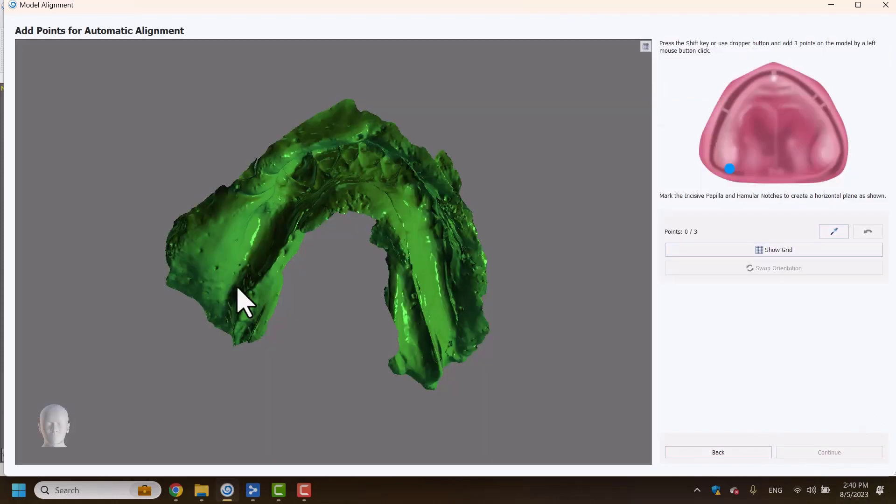
# Place three alignment landmarks on the model and continue with the aligned models.
pyautogui.click(833, 231)
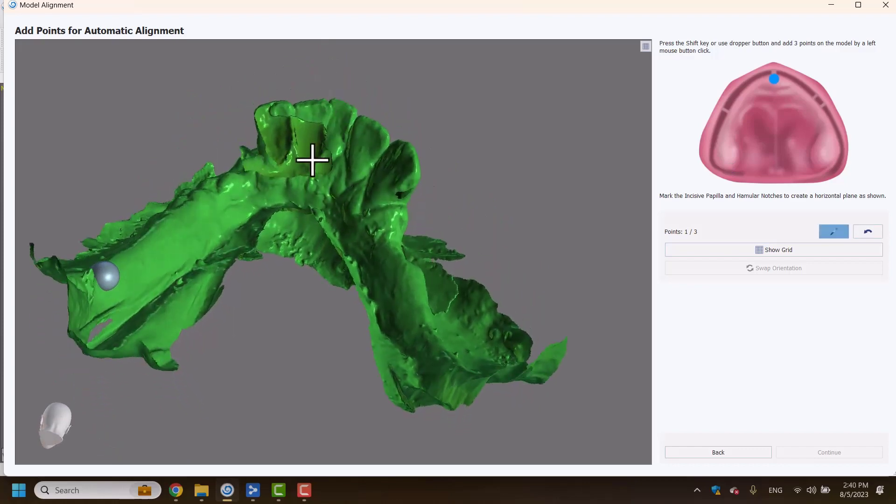
pyautogui.moveTo(313, 159); pyautogui.dragTo(318, 196)
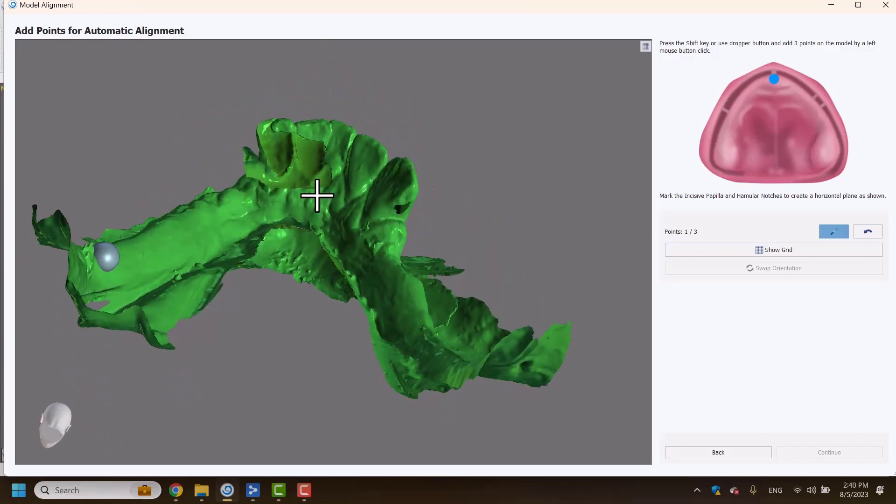
pyautogui.moveTo(318, 195); pyautogui.dragTo(335, 177)
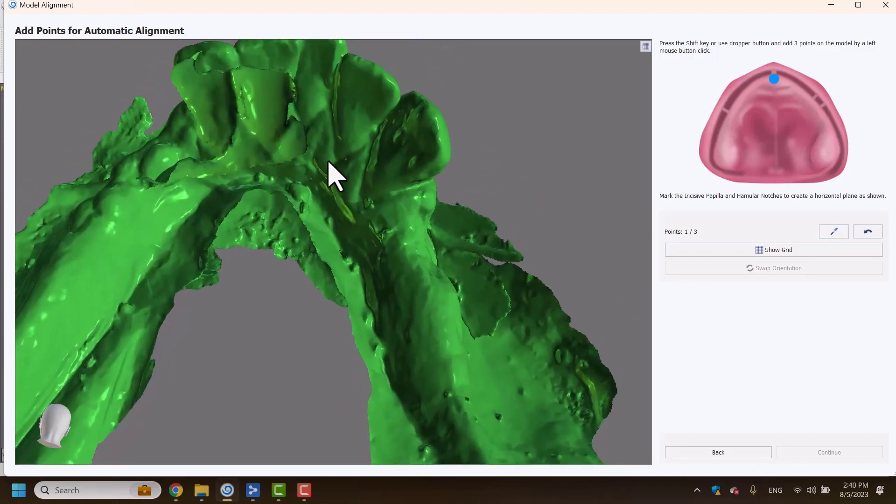
pyautogui.click(299, 116)
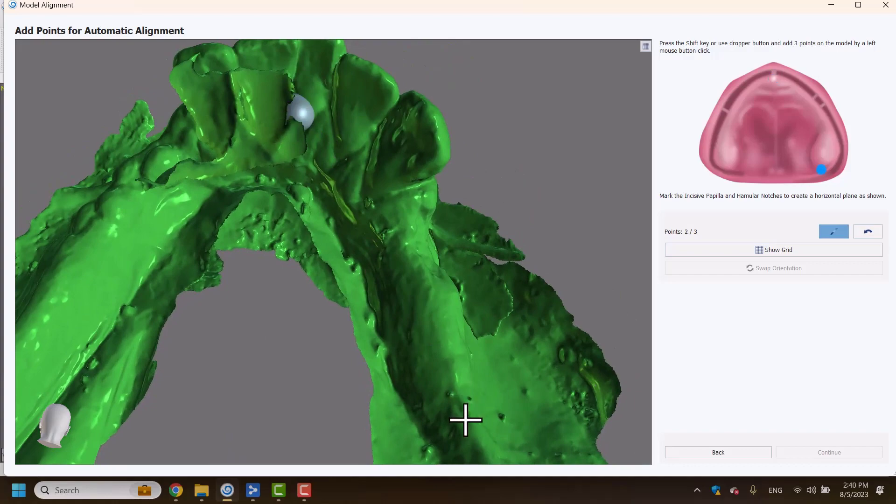
pyautogui.click(466, 421)
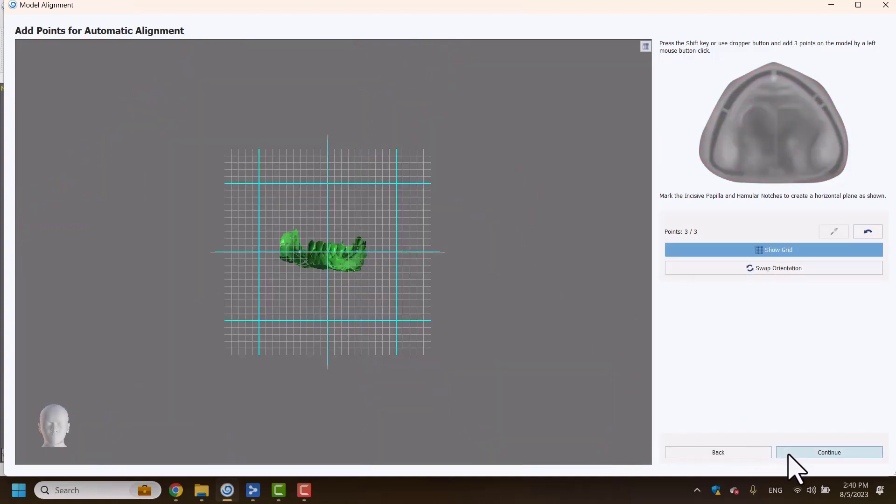
pyautogui.click(828, 452)
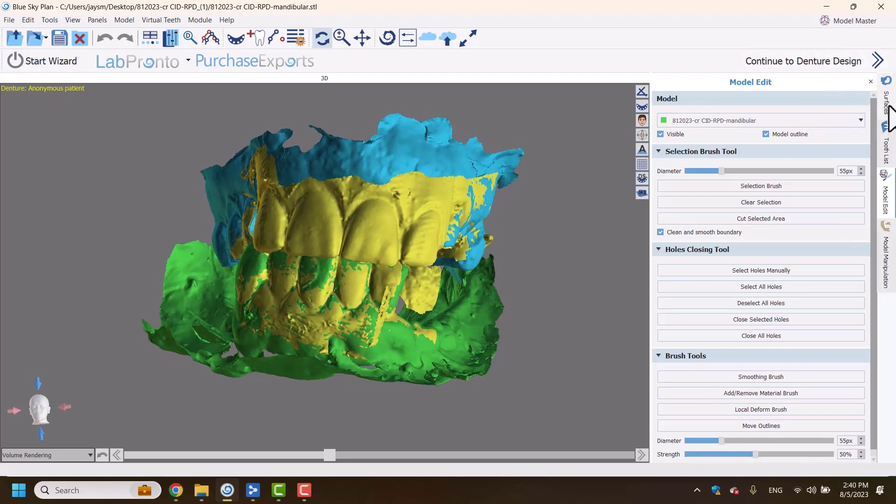
# Hide the mandibular and occlusion surfaces in the Surfaces list, leaving only the maxilla visible.
pyautogui.click(885, 91)
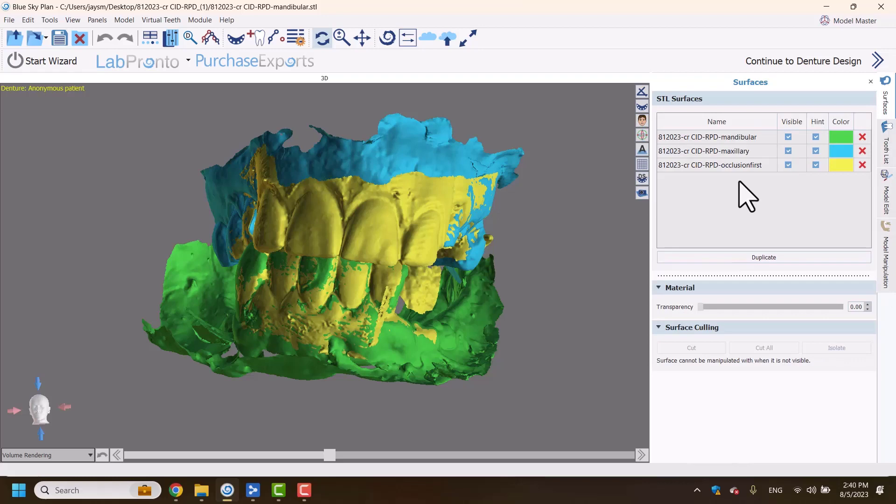
pyautogui.click(788, 136)
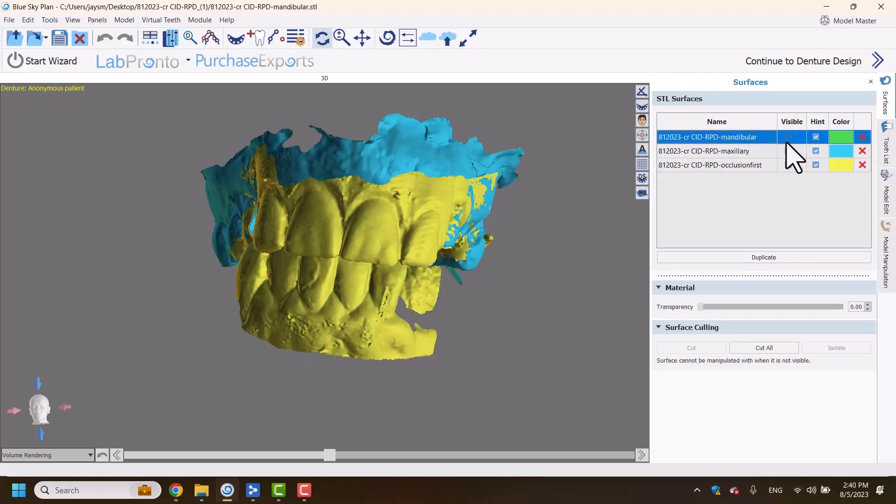
pyautogui.click(788, 136)
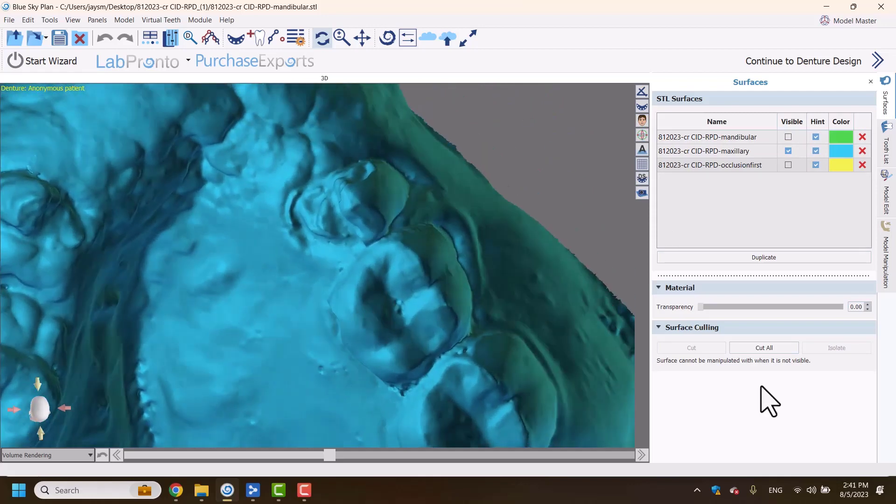
pyautogui.moveTo(726, 343)
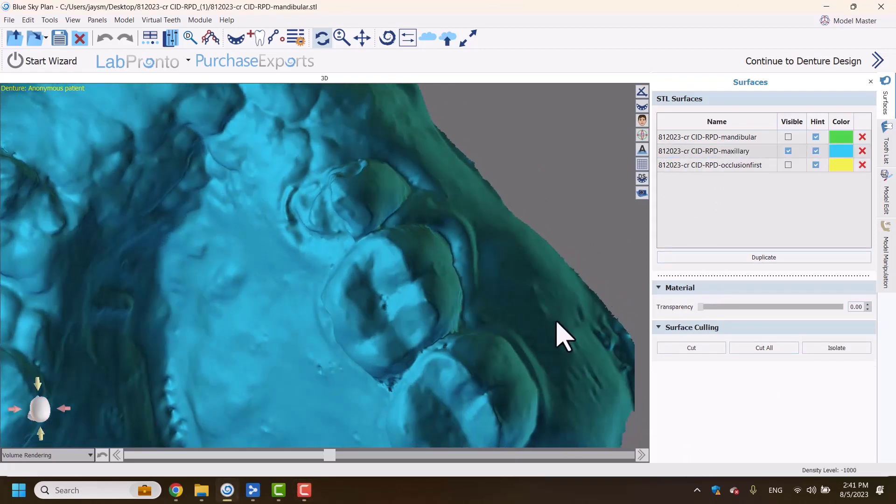
# Cut the teeth area and remaining molar out of the maxillary surface, dismissing the unclosed mesh warning.
pyautogui.click(691, 347)
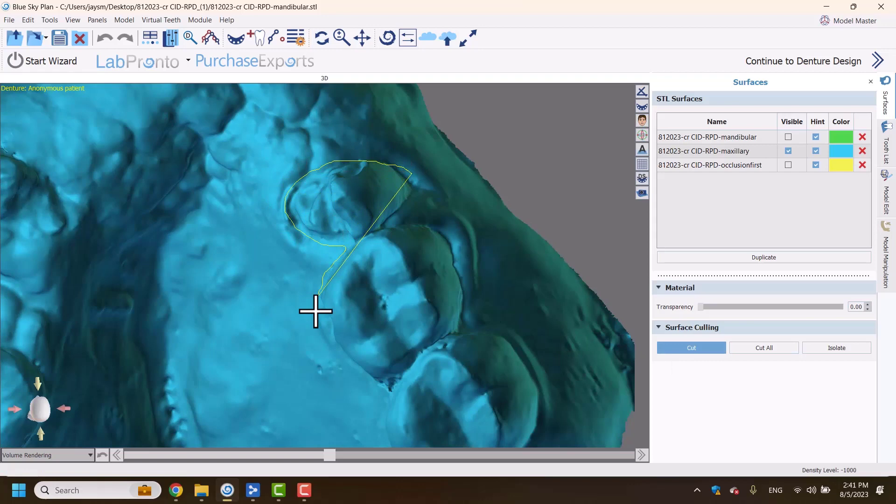
pyautogui.click(454, 339)
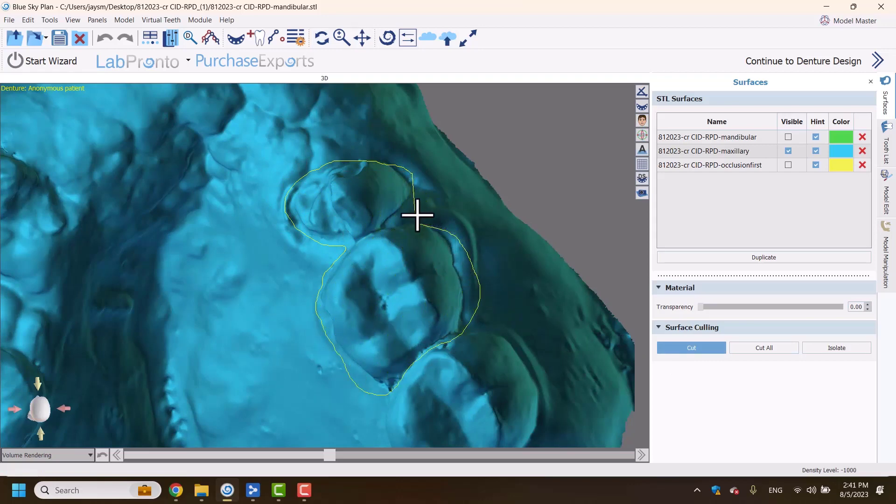
pyautogui.click(691, 348)
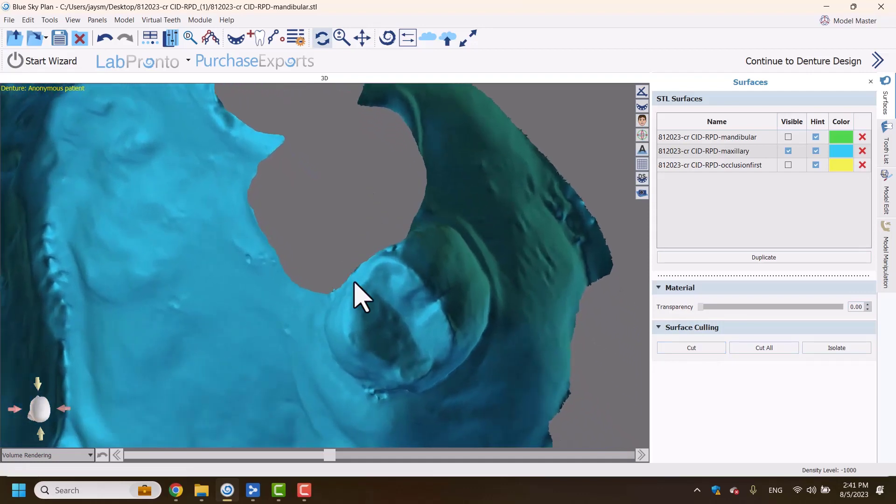
pyautogui.click(691, 348)
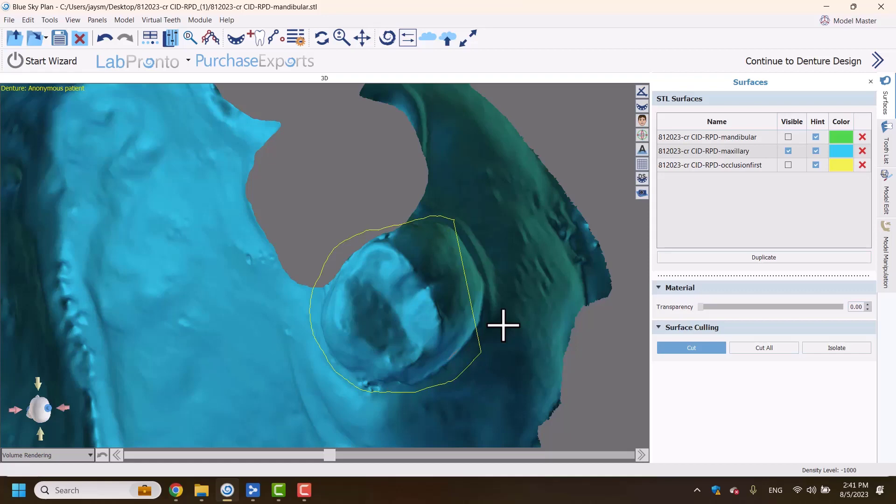
pyautogui.click(691, 348)
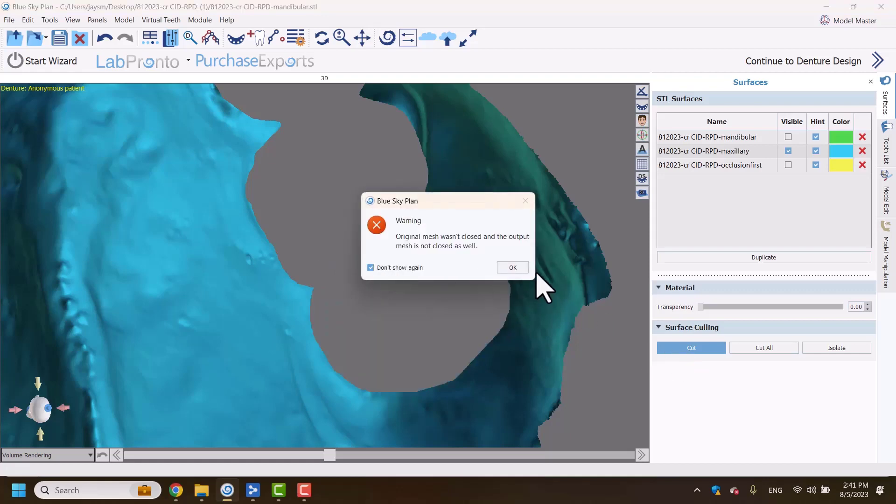
pyautogui.click(512, 268)
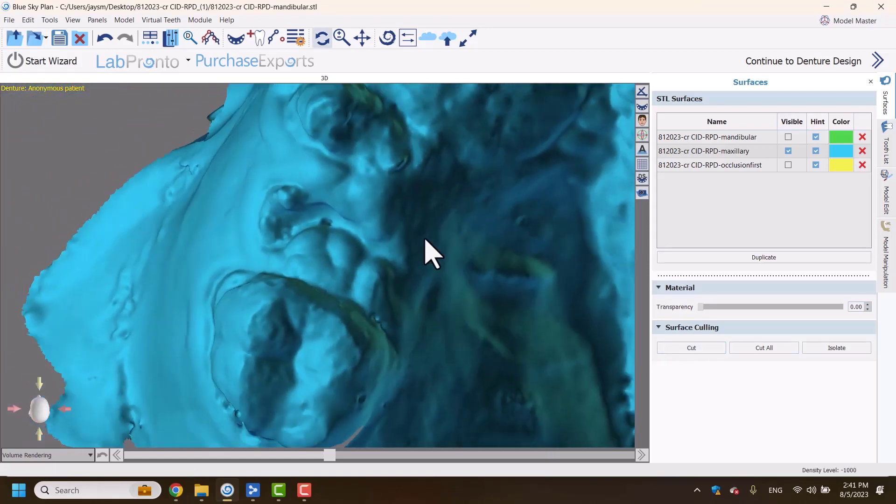
# Cut away two more outlined regions of the palate from the maxillary surface.
pyautogui.click(691, 348)
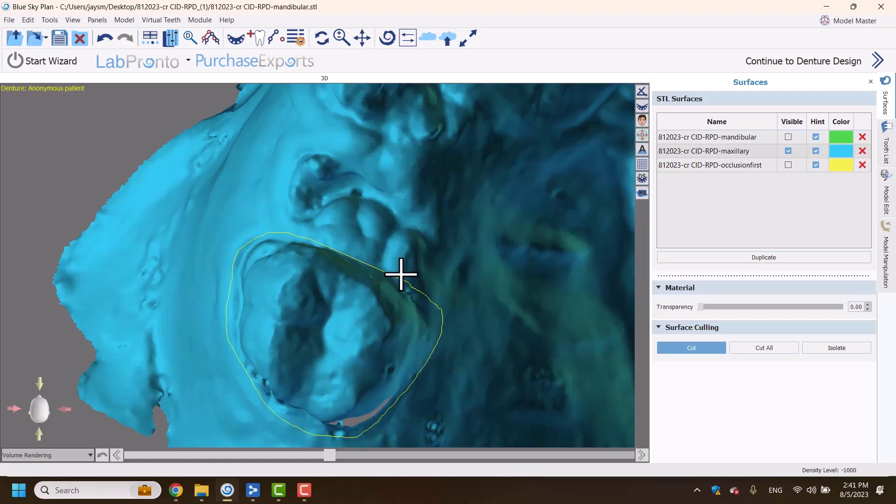
pyautogui.click(691, 347)
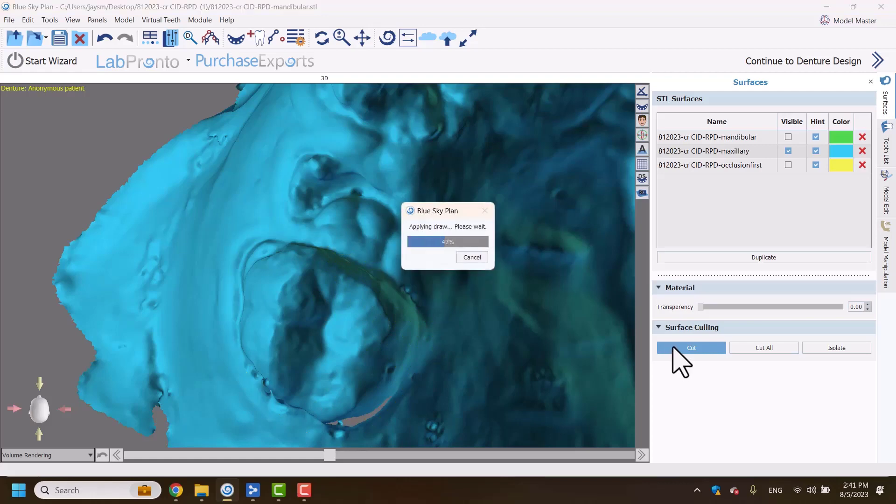
pyautogui.click(692, 348)
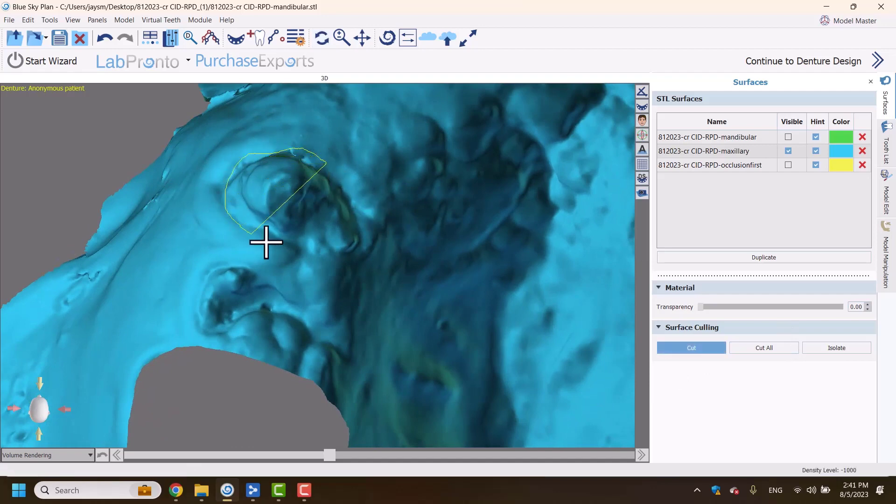
pyautogui.click(691, 347)
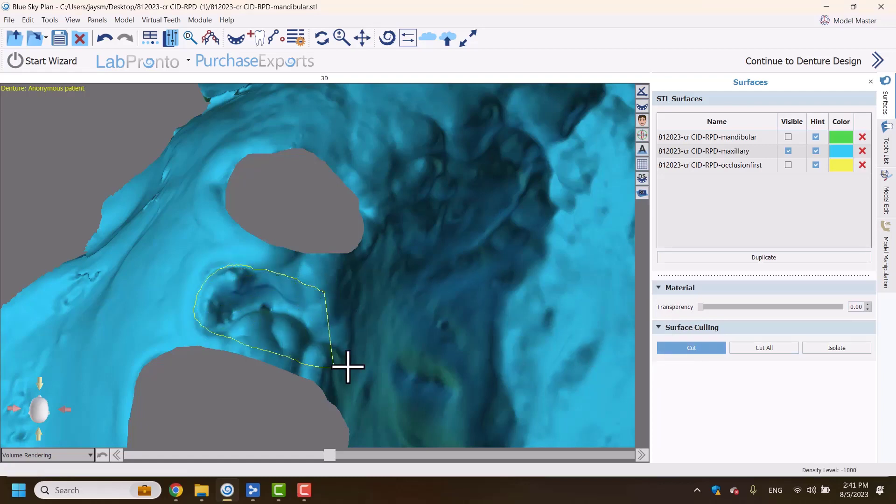
pyautogui.click(691, 347)
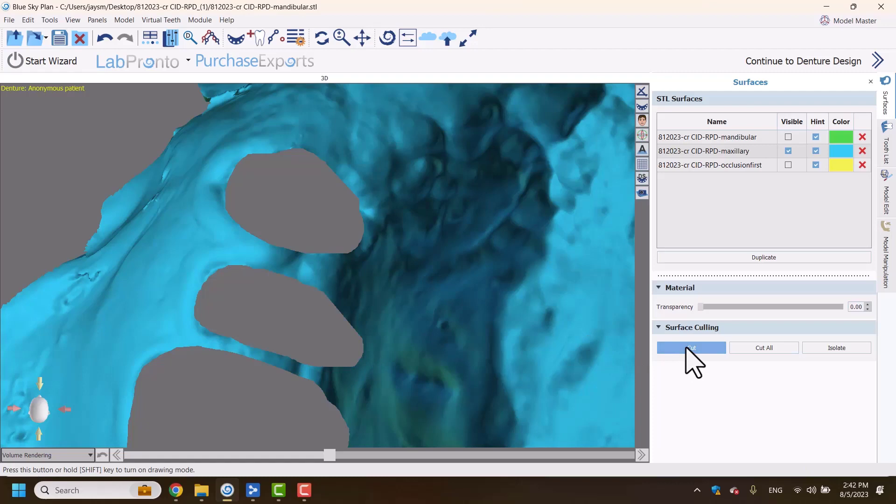
pyautogui.click(691, 347)
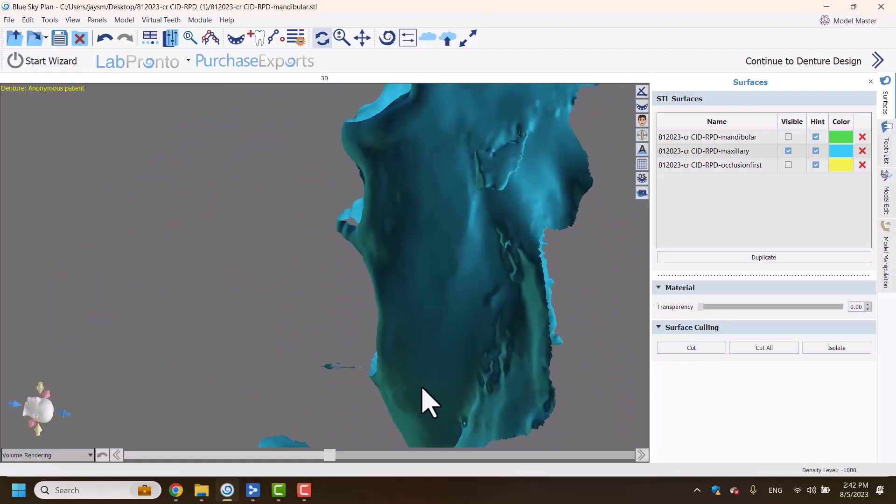
# Remove the small stray fragment and bring up the Model Edit tools.
pyautogui.click(691, 347)
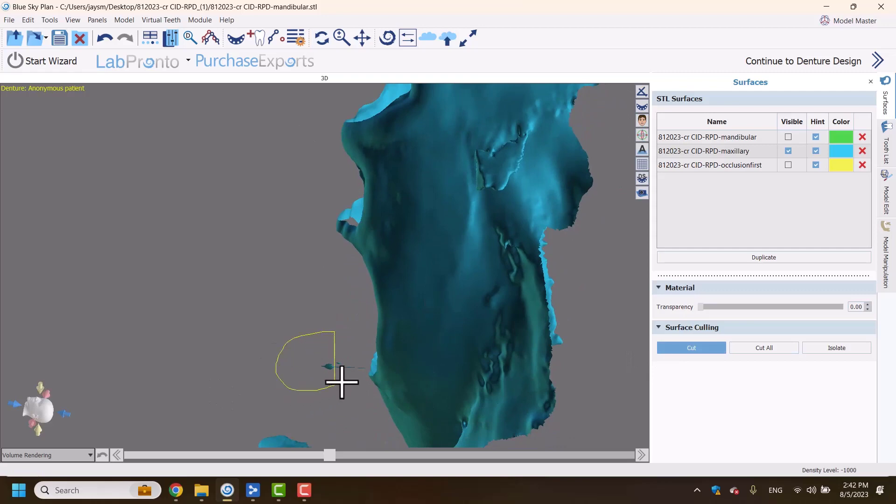
pyautogui.click(691, 348)
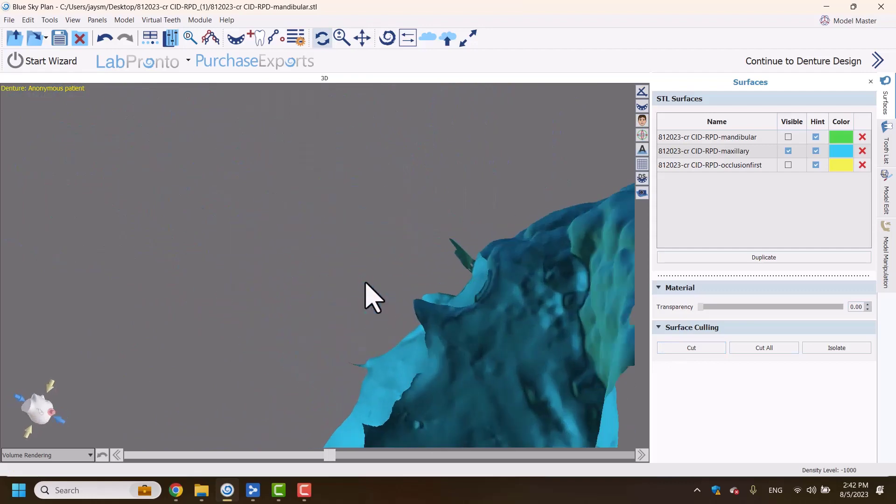
pyautogui.click(691, 348)
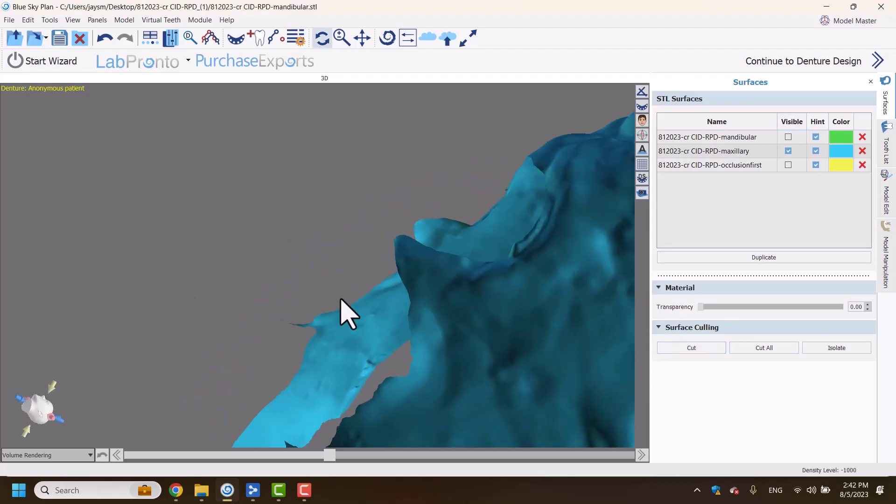
pyautogui.click(691, 347)
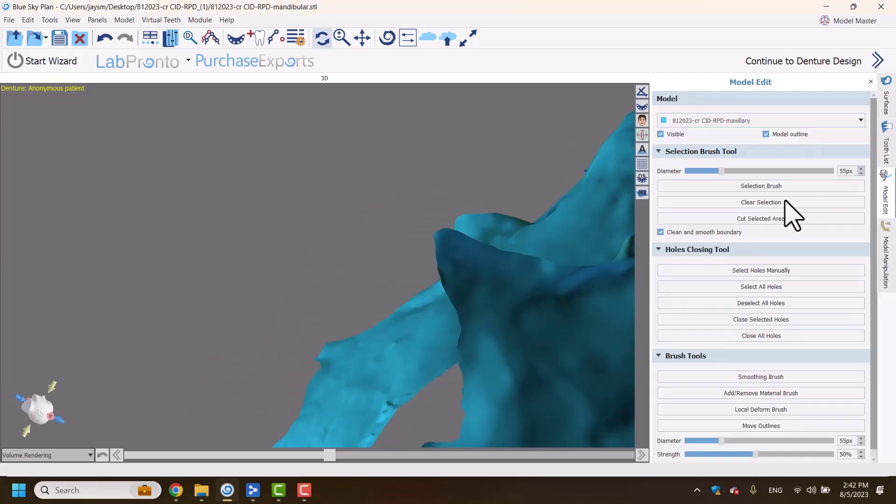
# Select each hole in the maxillary surface manually and close all selected holes.
pyautogui.click(761, 270)
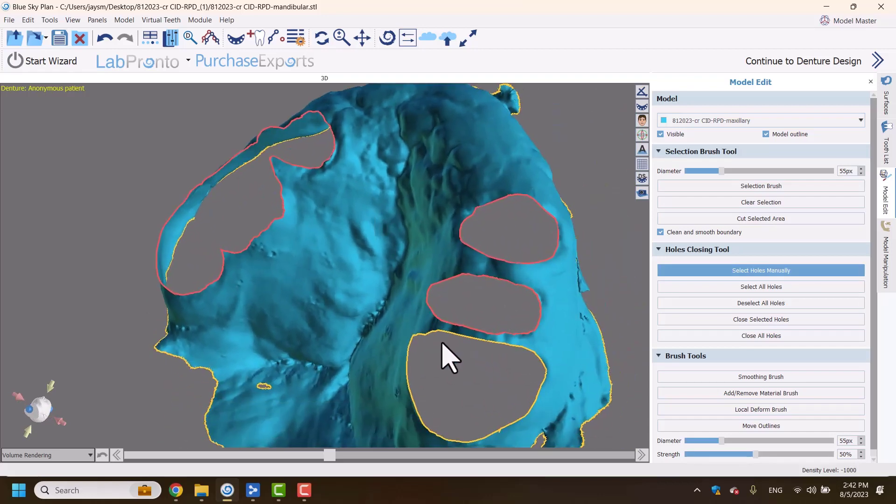
pyautogui.click(761, 319)
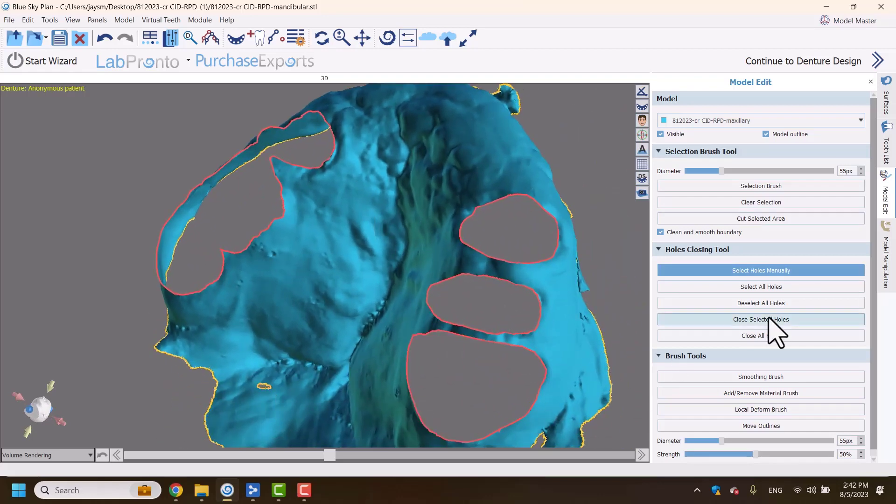
pyautogui.click(760, 320)
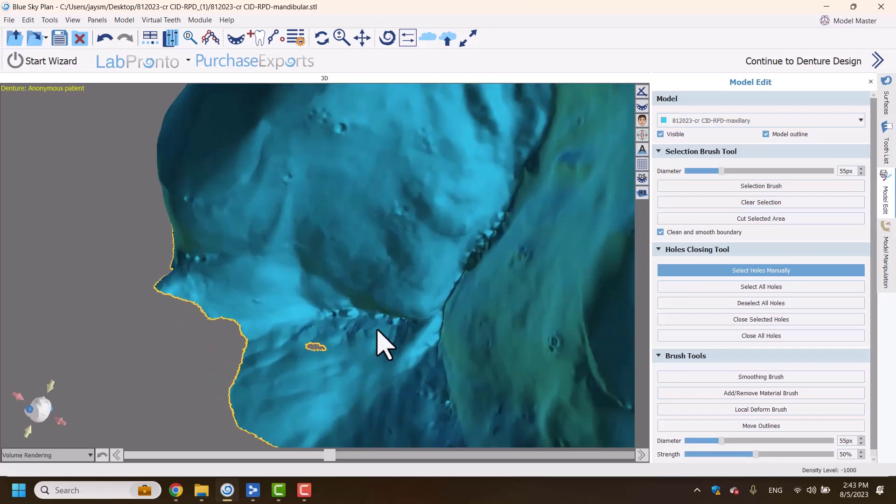
pyautogui.click(761, 287)
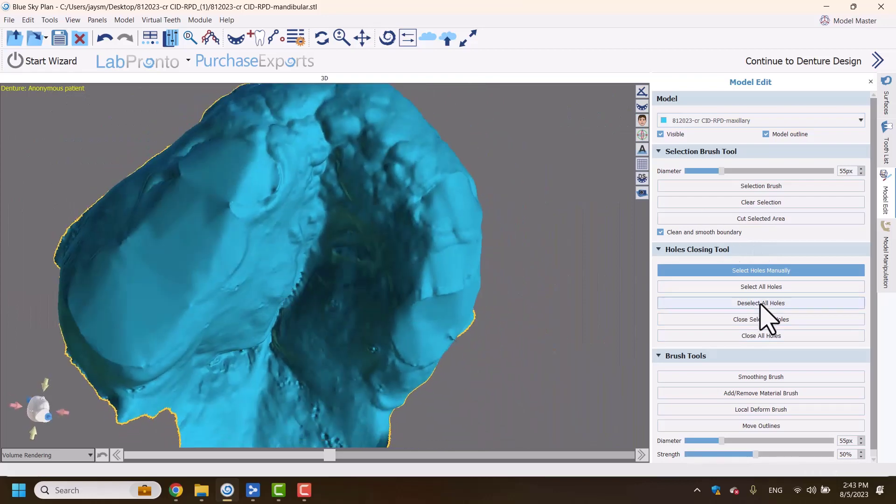
# Clear the hole selection and smooth a rough patch of the maxillary surface with the Smoothing Brush.
pyautogui.click(761, 377)
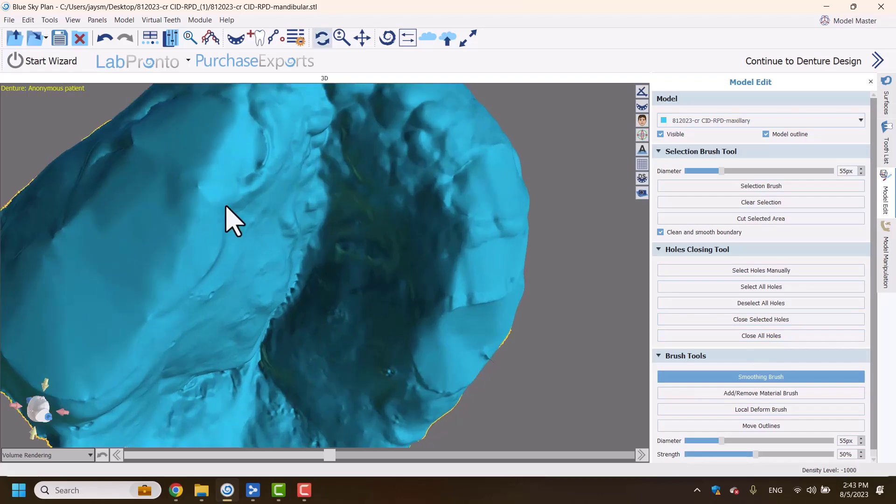
pyautogui.moveTo(234, 221); pyautogui.dragTo(163, 194)
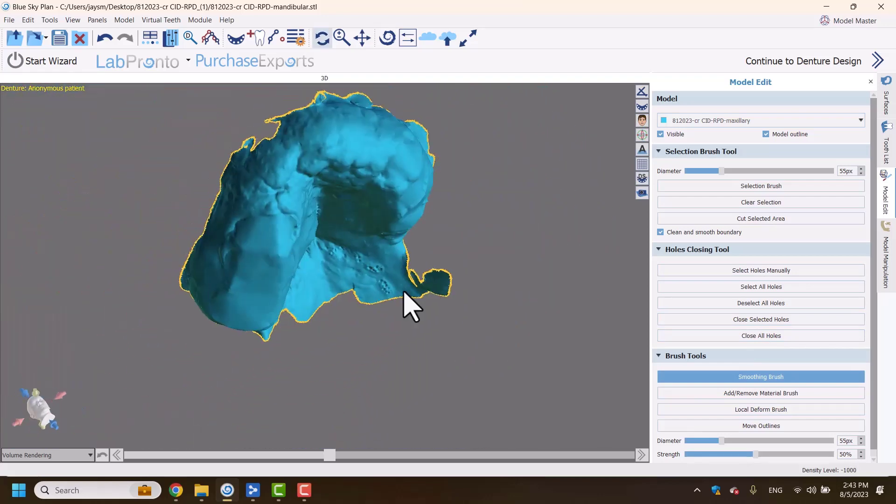
pyautogui.click(8, 20)
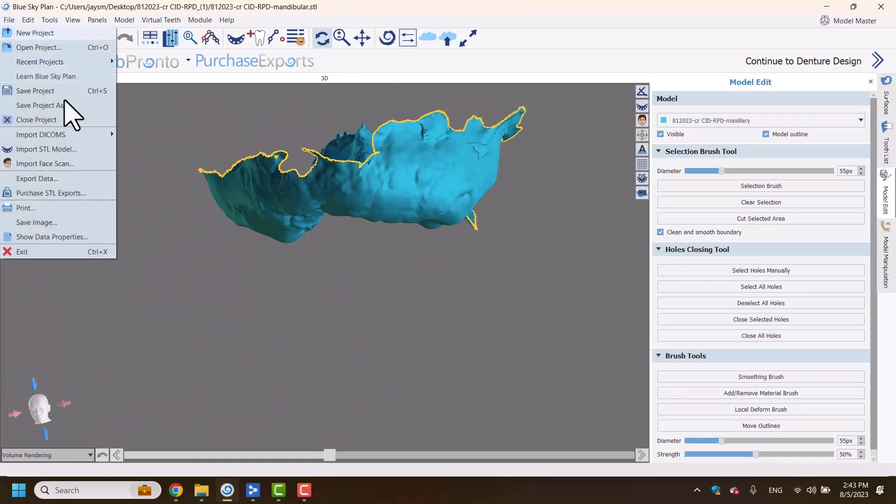
# Save the case via Save Project As and confirm the save dialog.
pyautogui.click(40, 105)
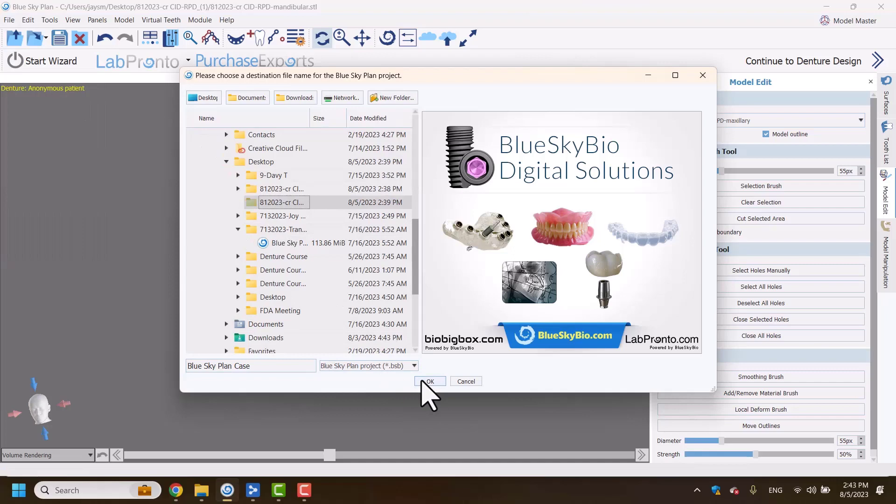
pyautogui.click(430, 381)
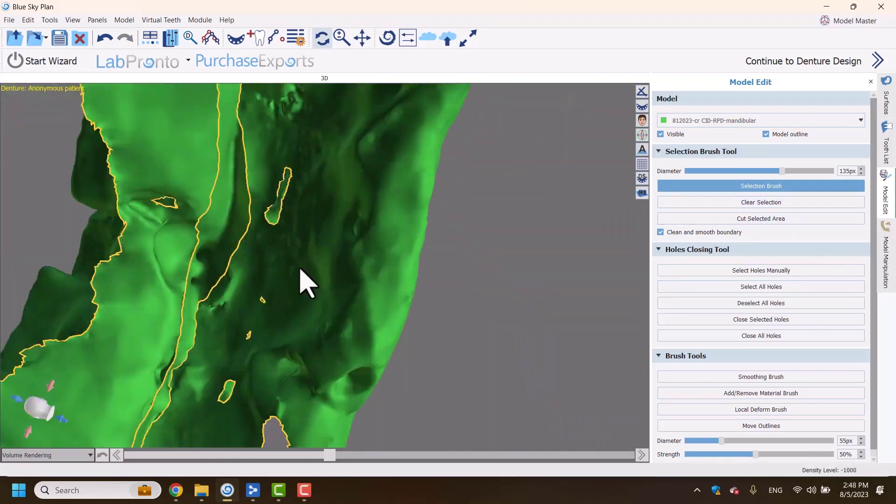
# Show the mandibular surface with the maxilla and bring up Model Manipulation for the maxillary model.
pyautogui.click(760, 271)
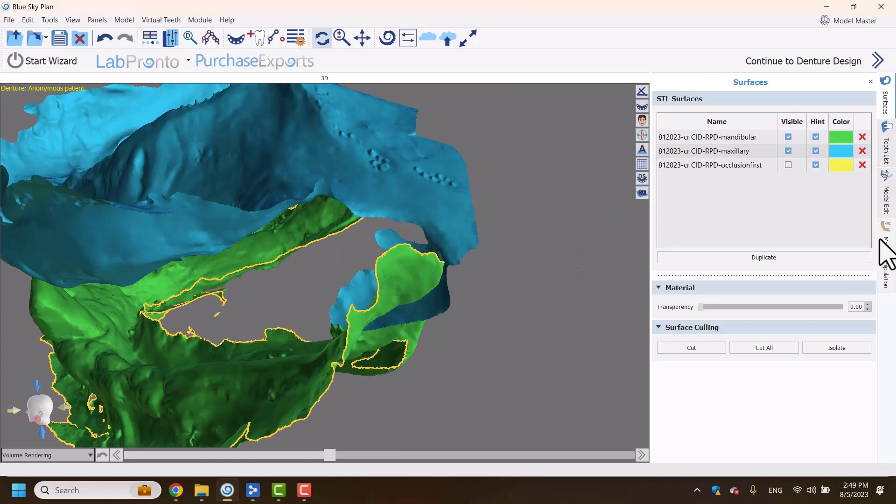
pyautogui.click(886, 195)
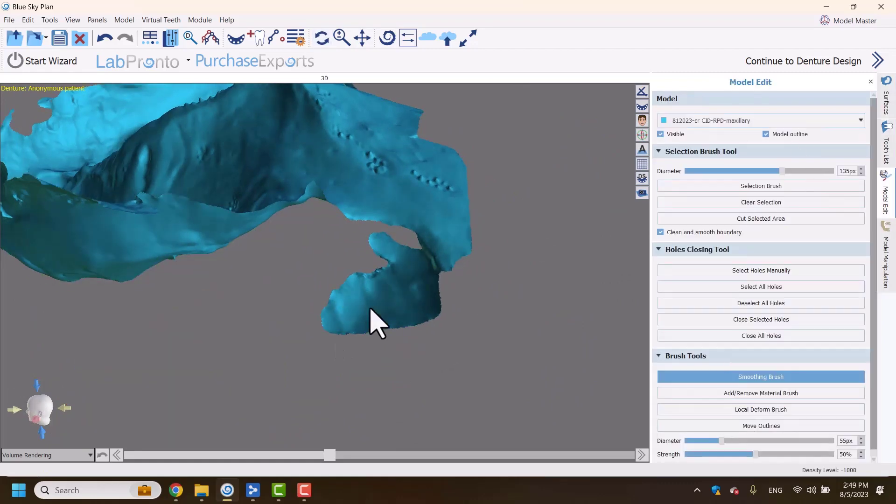
pyautogui.click(760, 186)
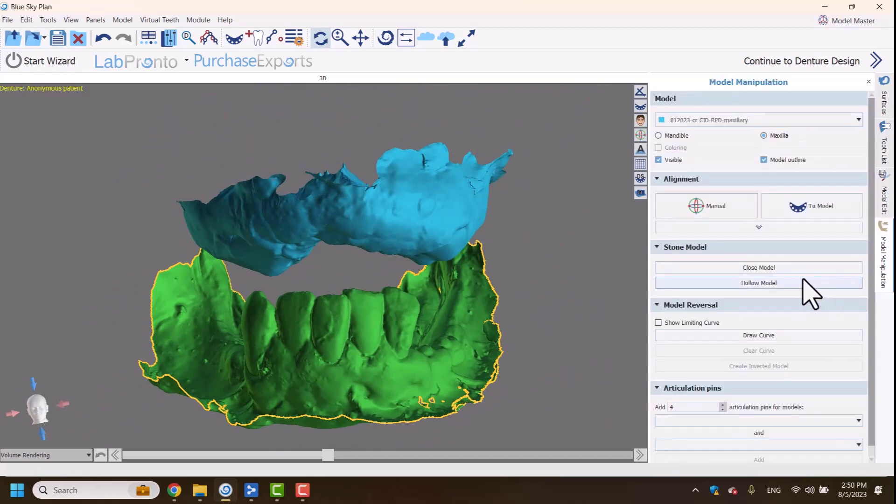
# Hollow out the maxillary and mandibular models and create articulation pins joining them.
pyautogui.click(759, 282)
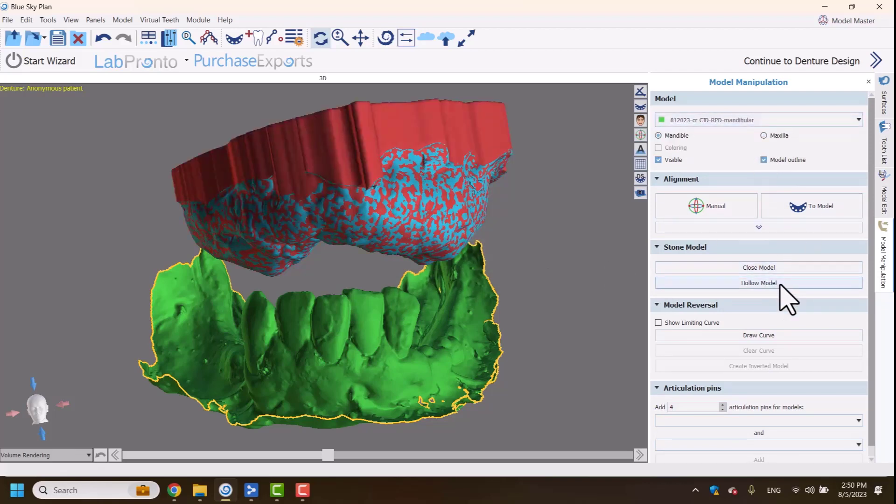
pyautogui.click(758, 283)
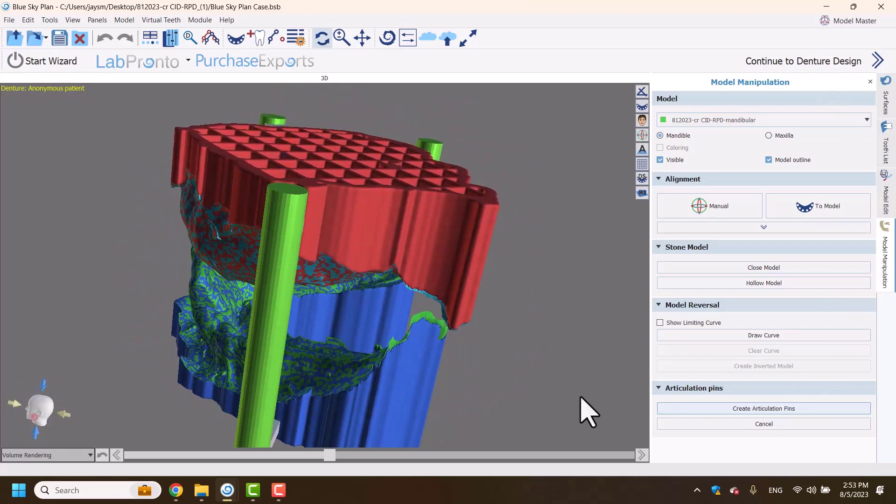
pyautogui.click(763, 408)
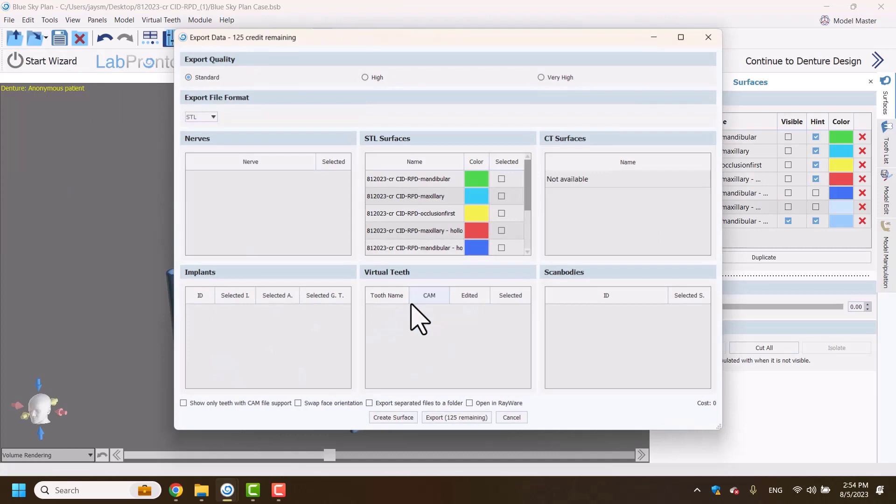
# Export the mandibular model as STL named 'mand lab hollow articulation'.
pyautogui.click(456, 417)
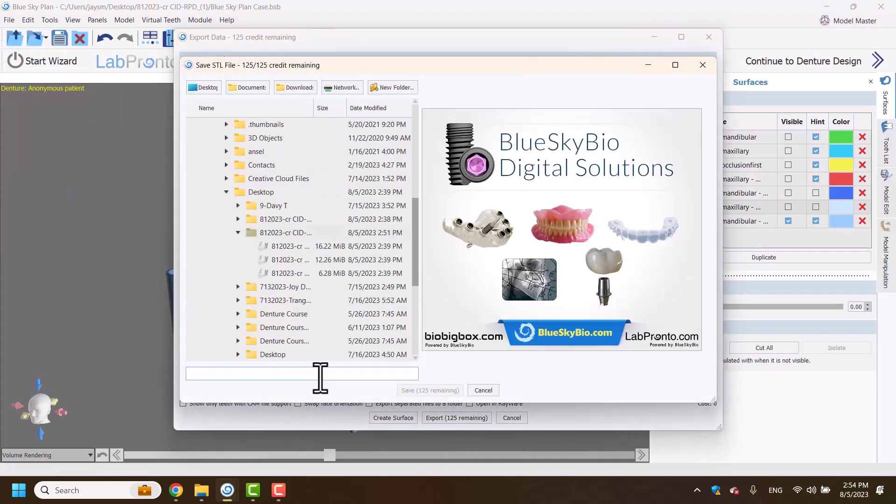
pyautogui.write('mand lab hollow arti')
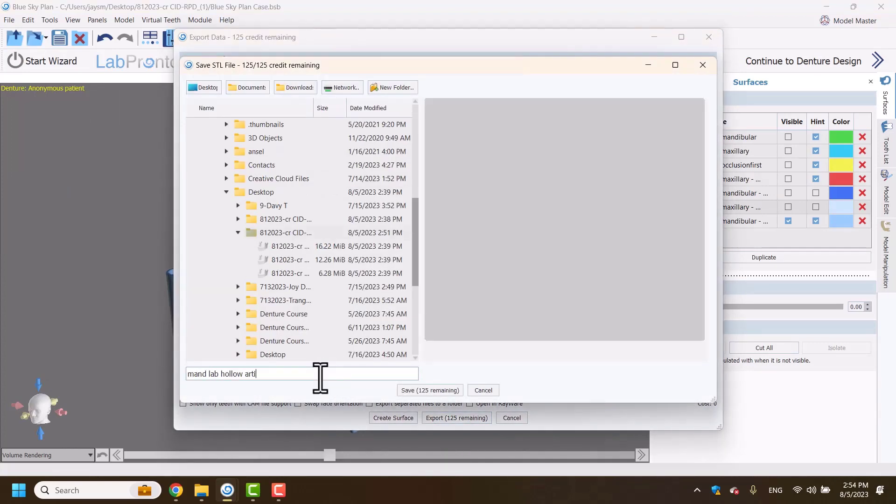
pyautogui.click(430, 390)
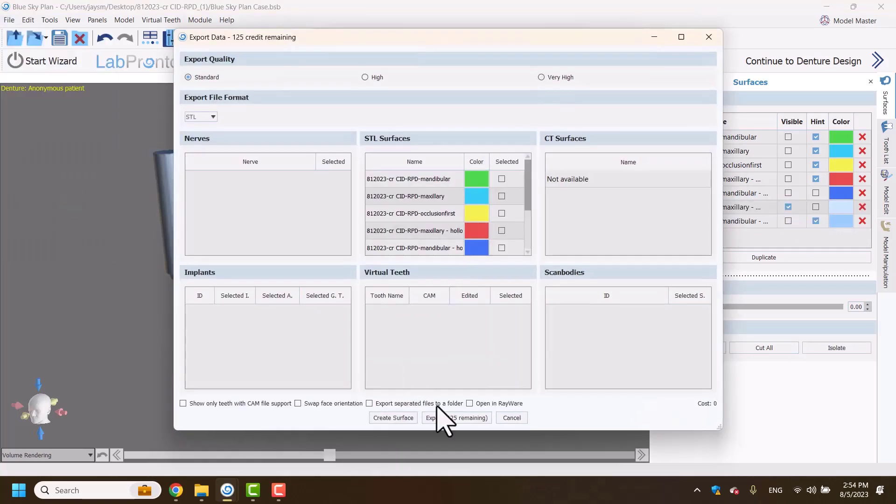
# Export the maxillary model as STL named 'max lab 1 hollow articulation'.
pyautogui.click(457, 418)
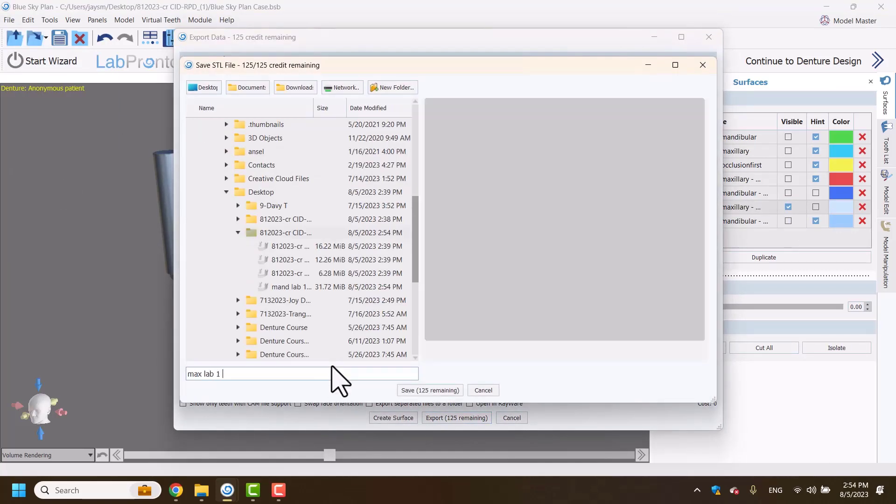
pyautogui.write('hollow articulation')
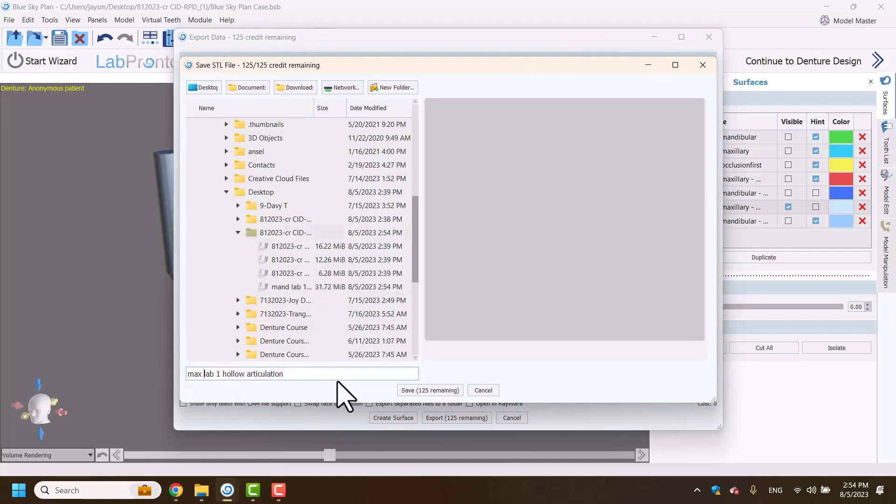
pyautogui.click(429, 391)
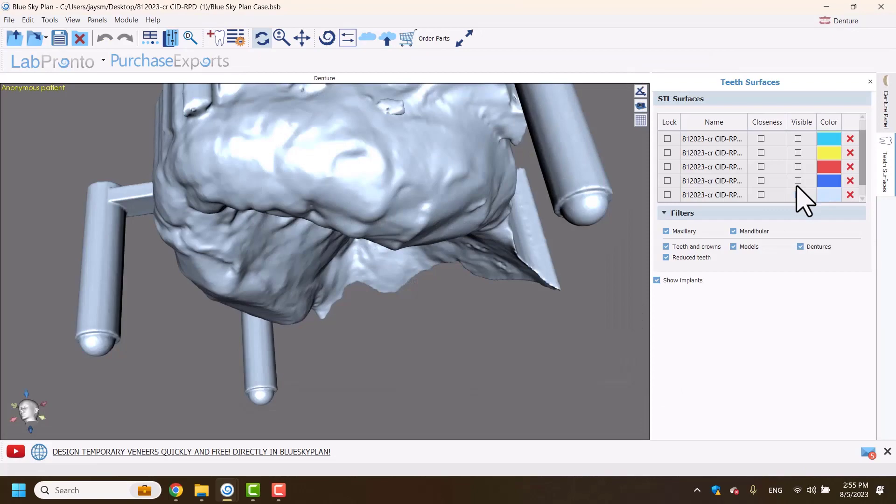
# Show the teeth chain and select the maxilla surface to begin upper denture creation.
pyautogui.click(798, 152)
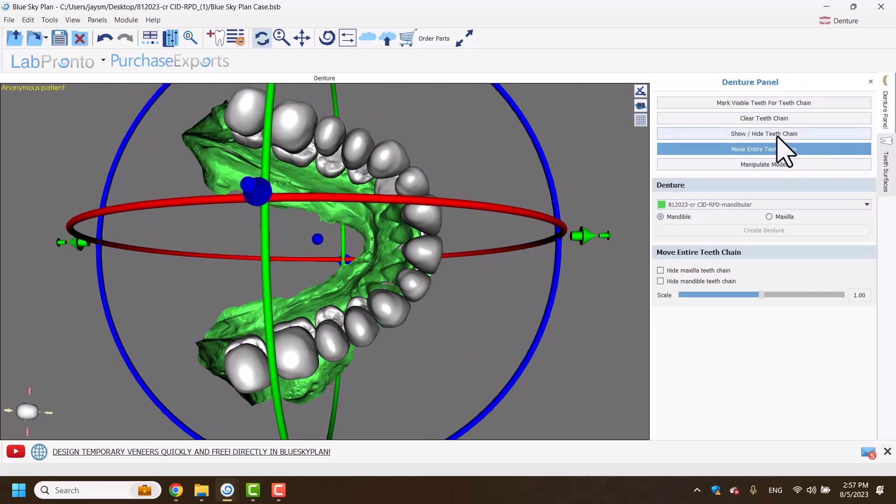
pyautogui.click(764, 134)
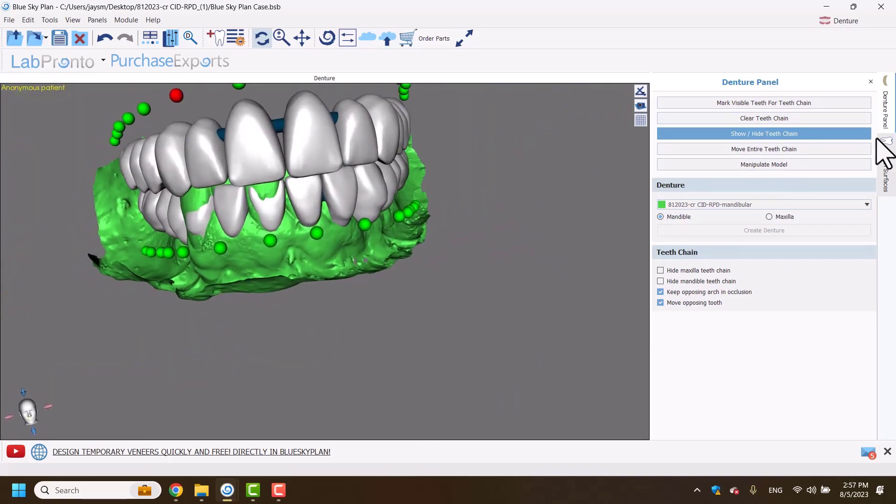
pyautogui.click(764, 149)
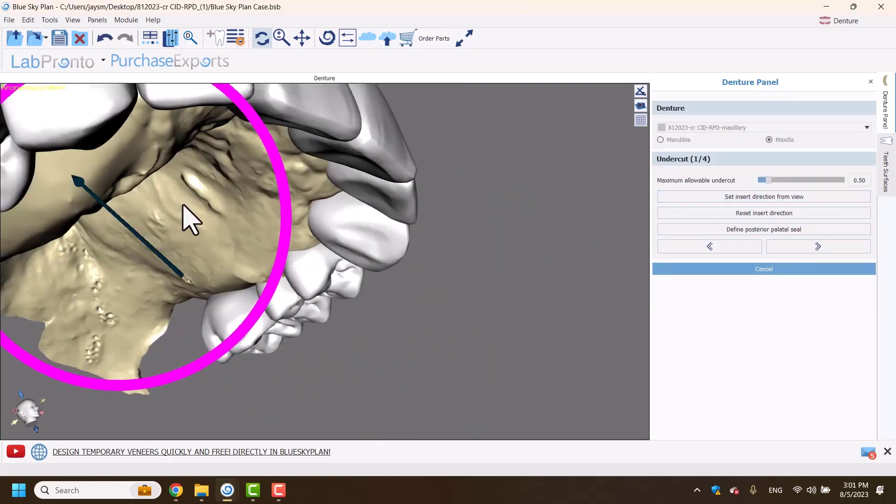
# Place the posterior palatal seal line across the palate and advance to gingiva shaping.
pyautogui.click(763, 229)
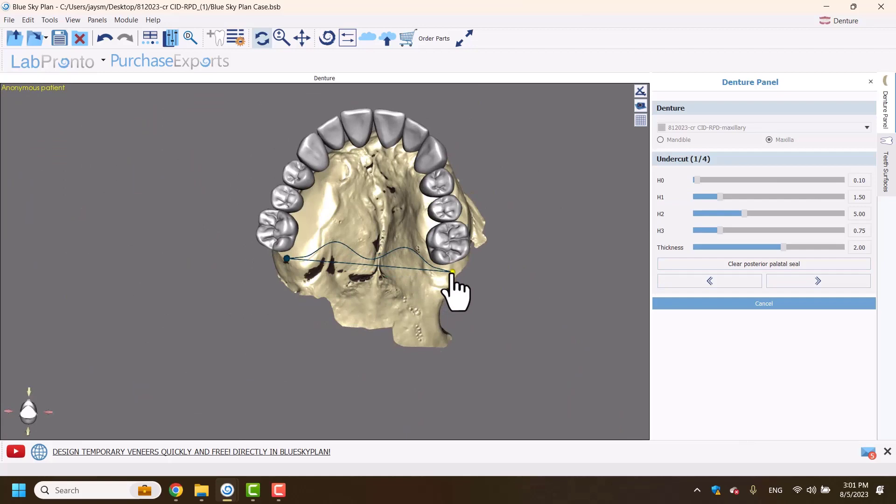
pyautogui.click(818, 281)
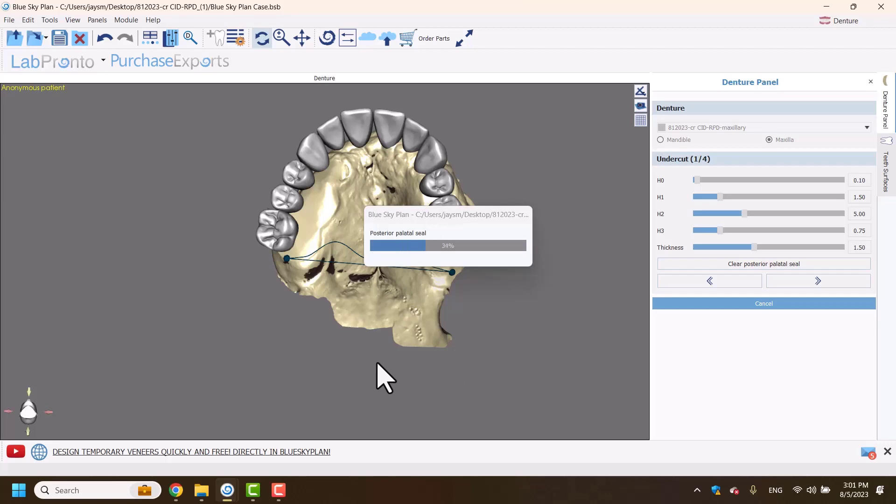
pyautogui.click(818, 281)
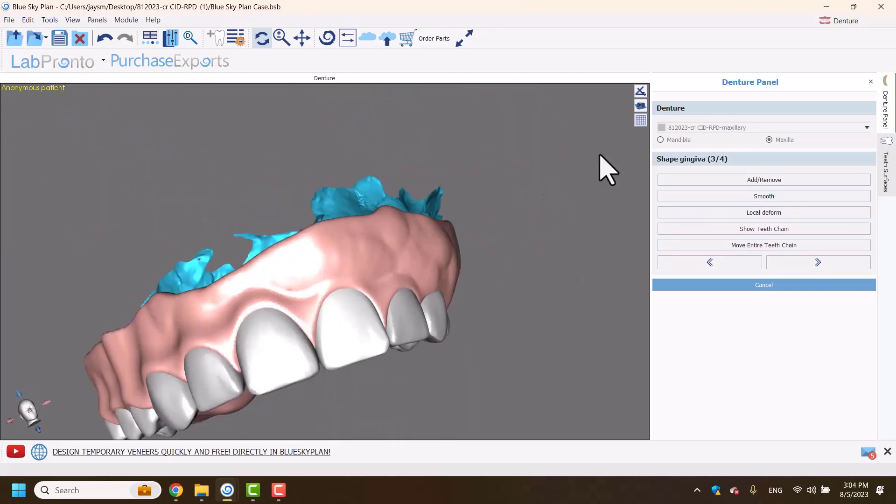
# Smooth the gingiva above the front teeth, then add/remove material to finish the upper denture.
pyautogui.click(764, 196)
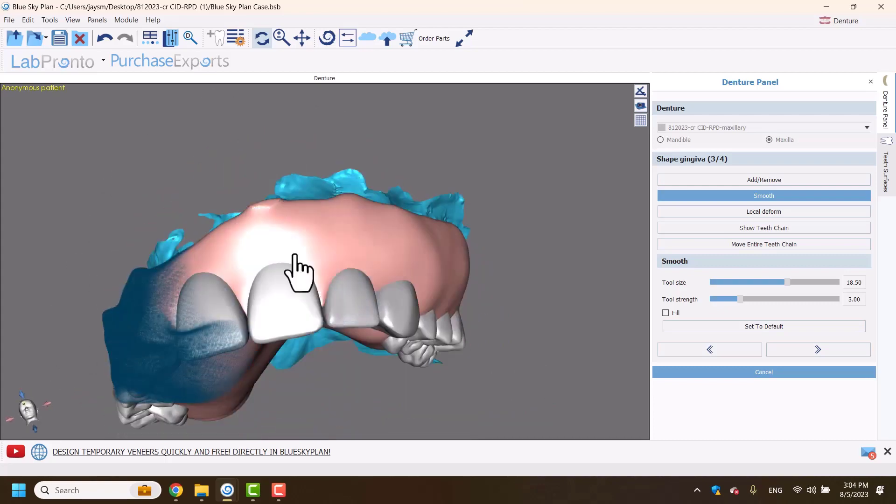
pyautogui.click(764, 179)
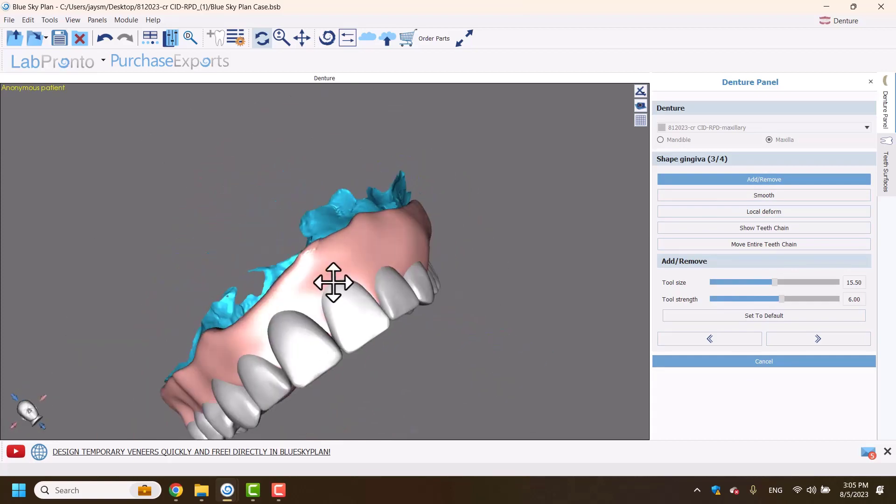
pyautogui.click(817, 338)
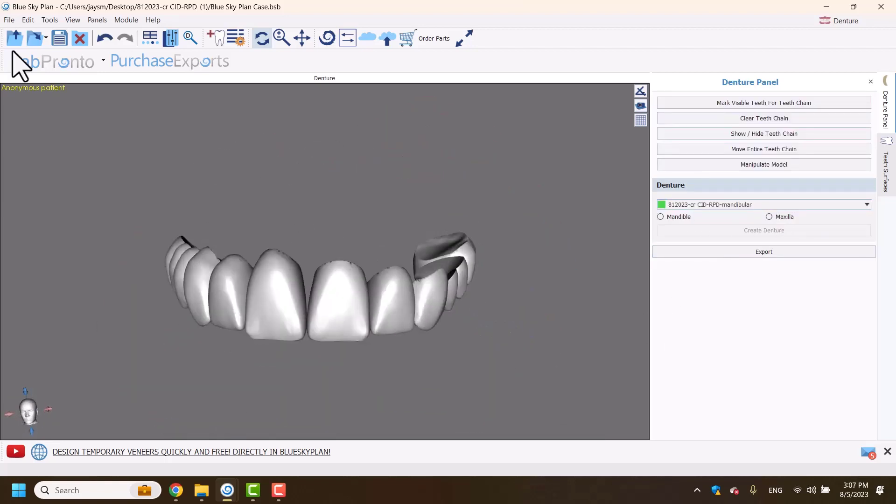
# Choose the mandible as the arch for a new denture.
pyautogui.click(763, 251)
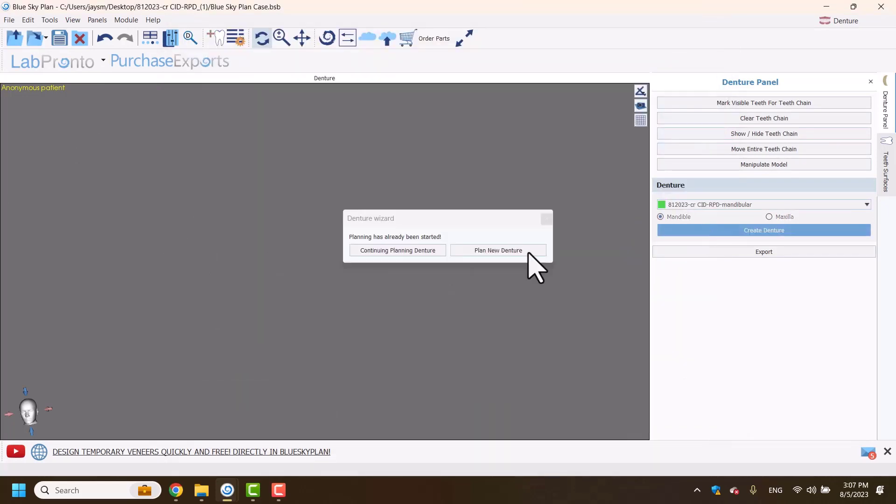
# Plan a new lower denture with insertion from view, outline its base and generate the gingiva.
pyautogui.click(398, 250)
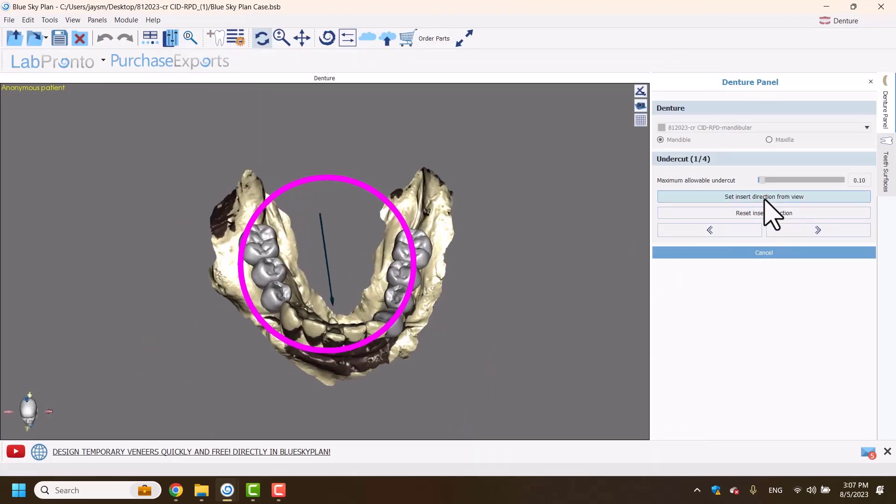
pyautogui.click(764, 197)
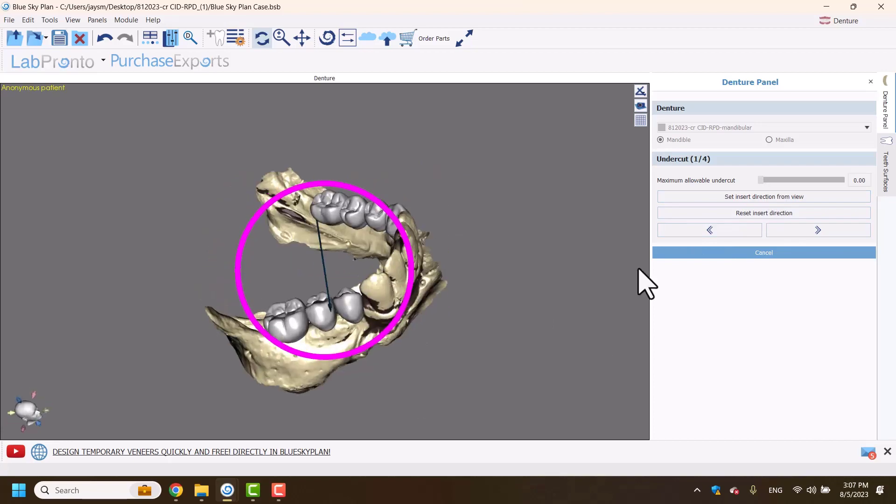
pyautogui.click(818, 230)
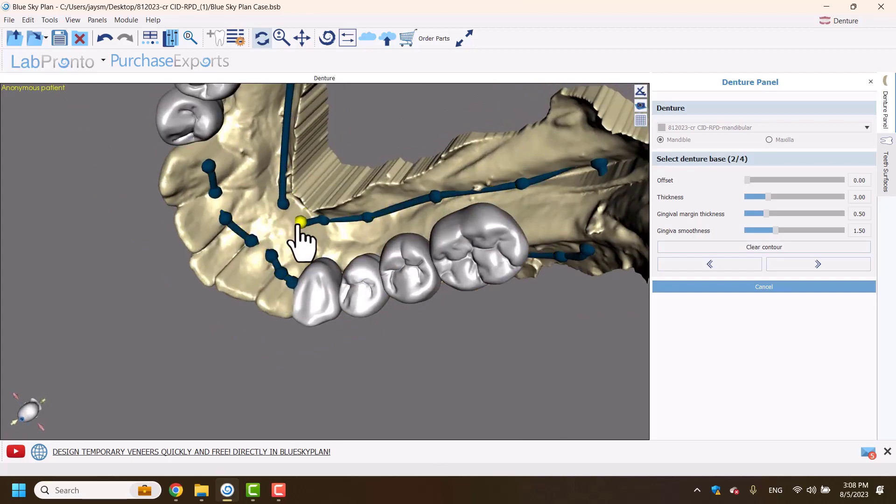
pyautogui.moveTo(303, 235); pyautogui.dragTo(319, 121)
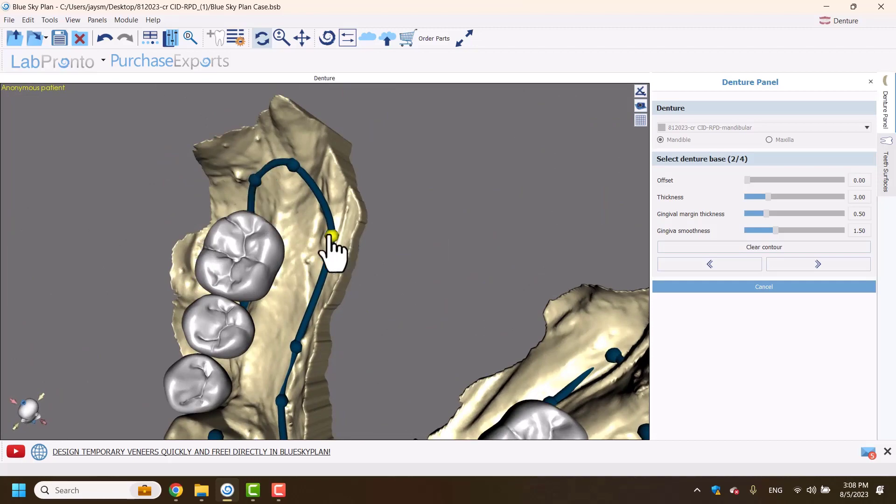
pyautogui.click(818, 264)
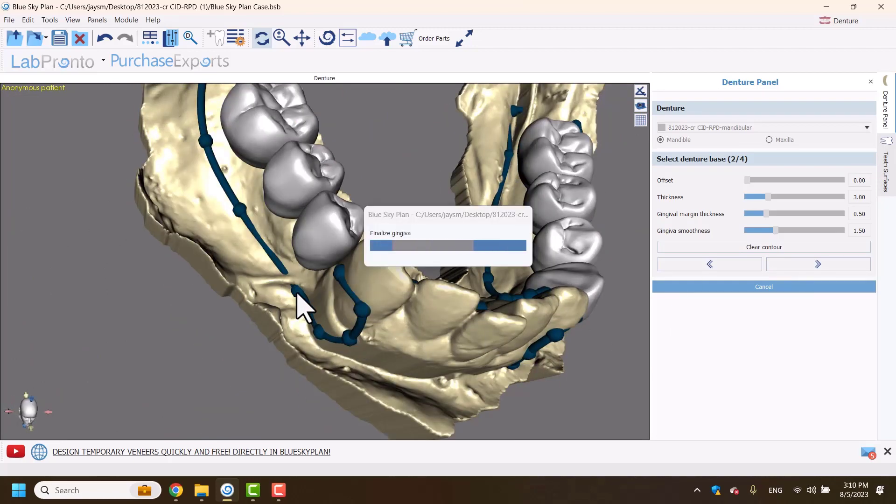
pyautogui.click(819, 264)
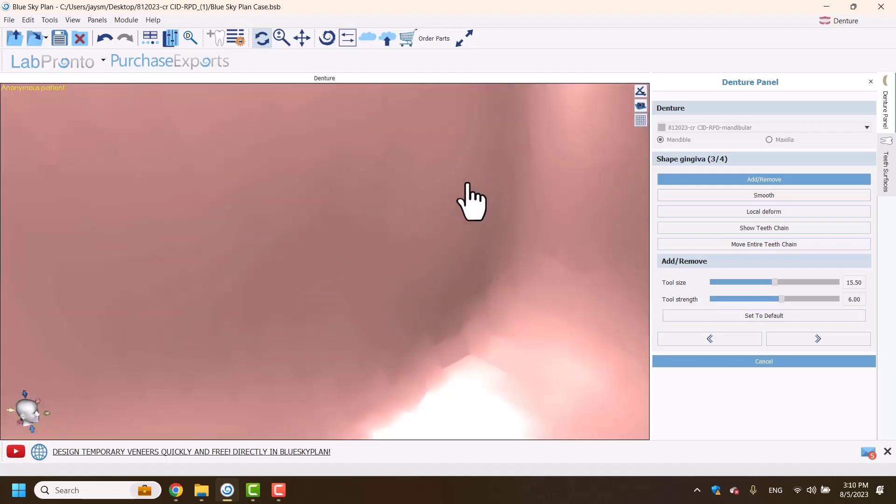
# Smooth the lower denture gingiva and bring up the Export Data dialog.
pyautogui.click(763, 195)
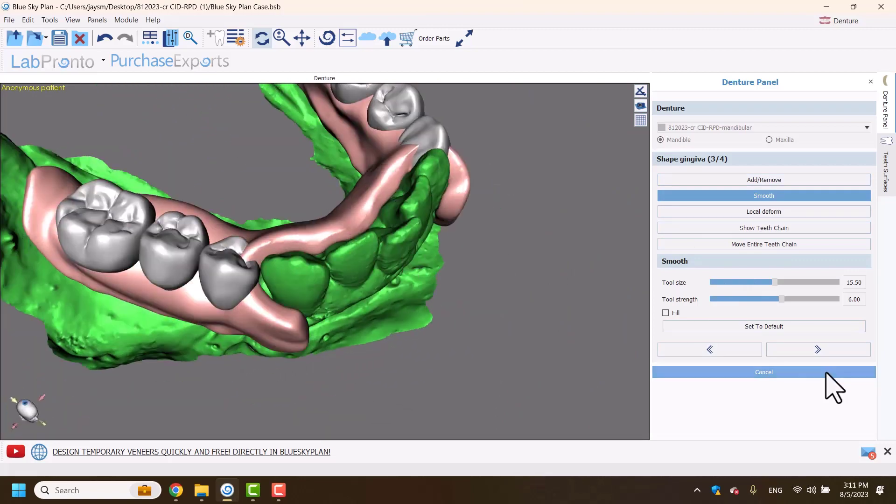
pyautogui.click(818, 349)
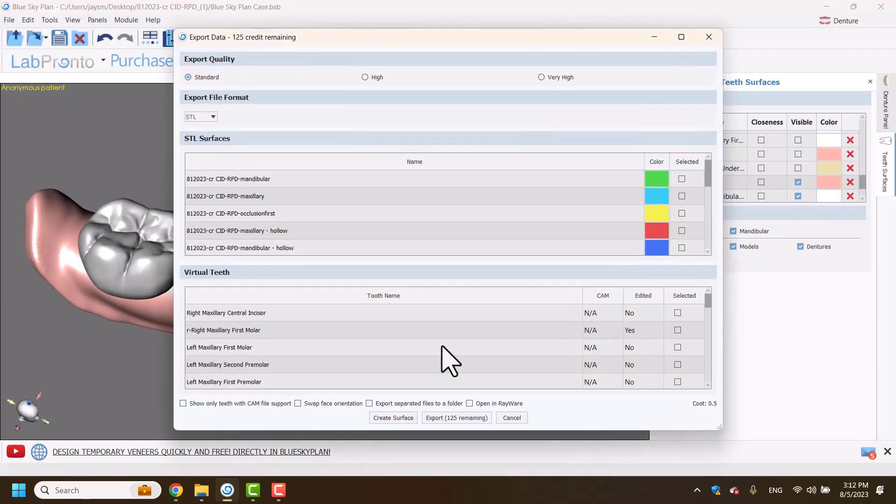
# Review the listed mandibular teeth and cancel the export.
pyautogui.scroll(-3)
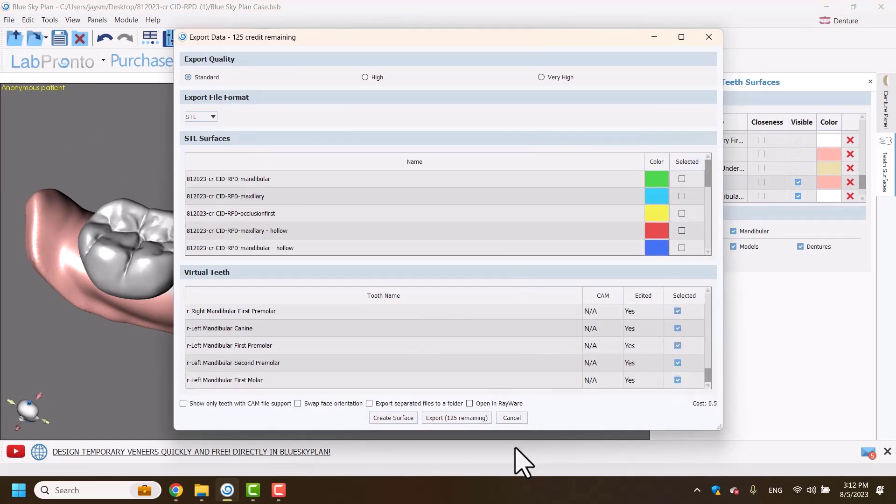
pyautogui.click(511, 418)
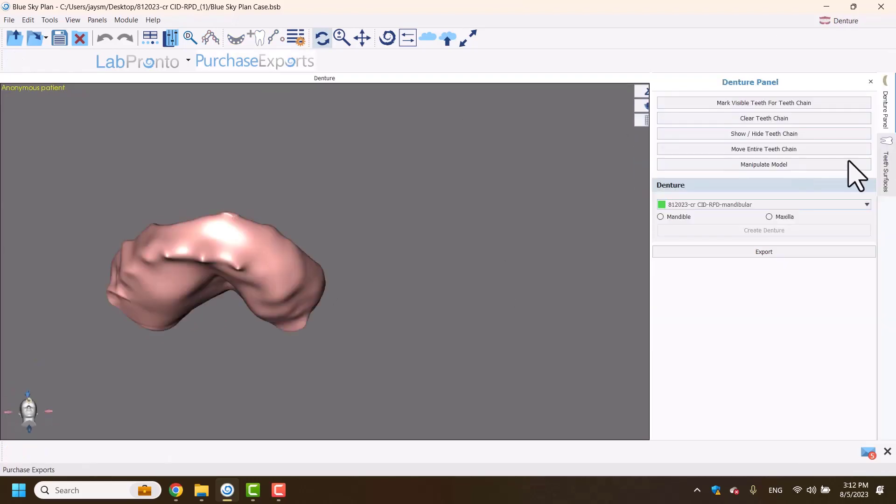
# Switch to the Model Master module with the denture base copy selected.
pyautogui.click(885, 162)
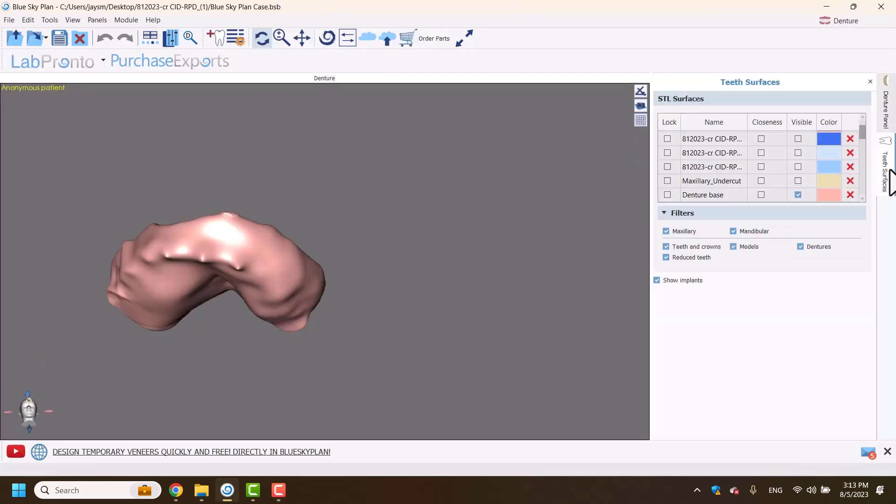
pyautogui.click(126, 20)
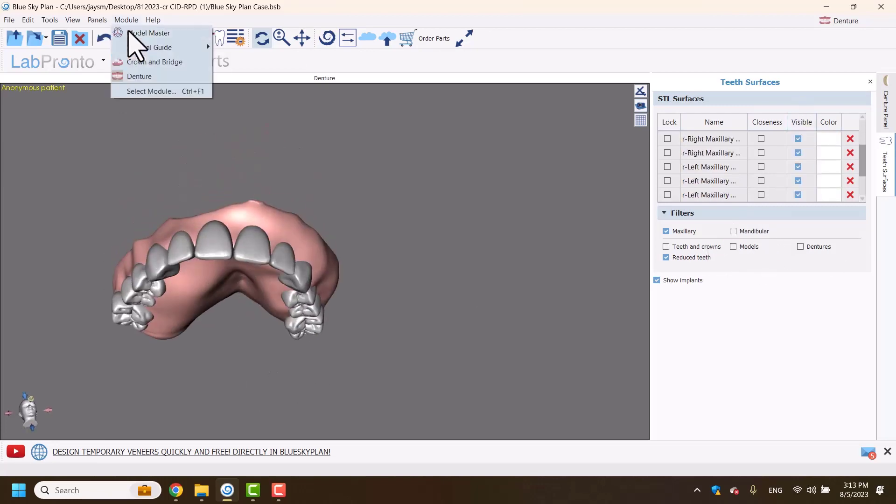
pyautogui.click(149, 33)
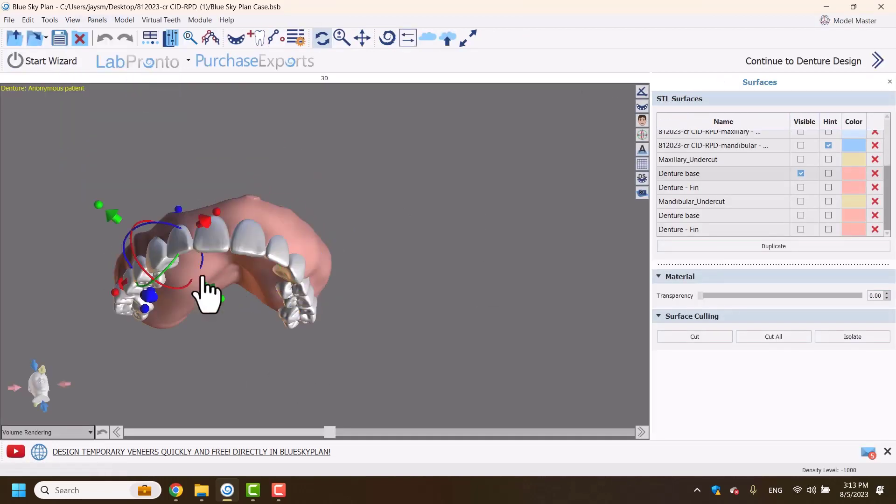
# Cut the palate out of the upper denture base, leaving a horseshoe-shaped cut-back.
pyautogui.click(694, 337)
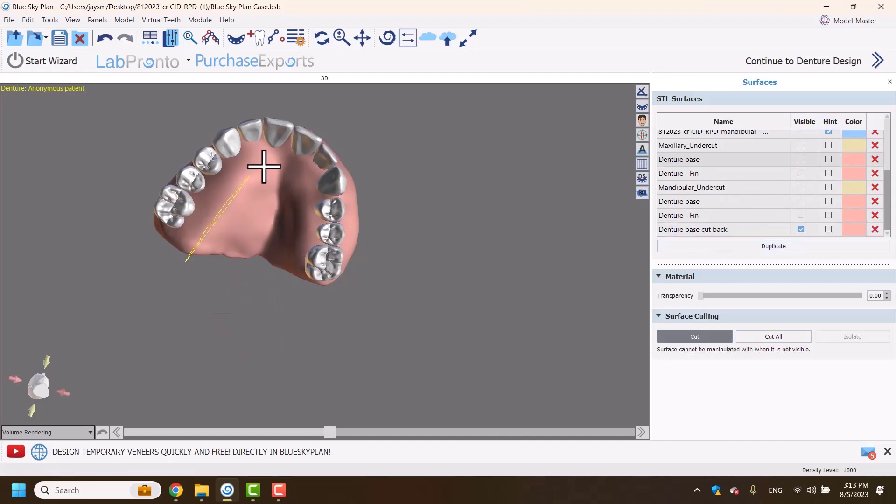
pyautogui.click(694, 336)
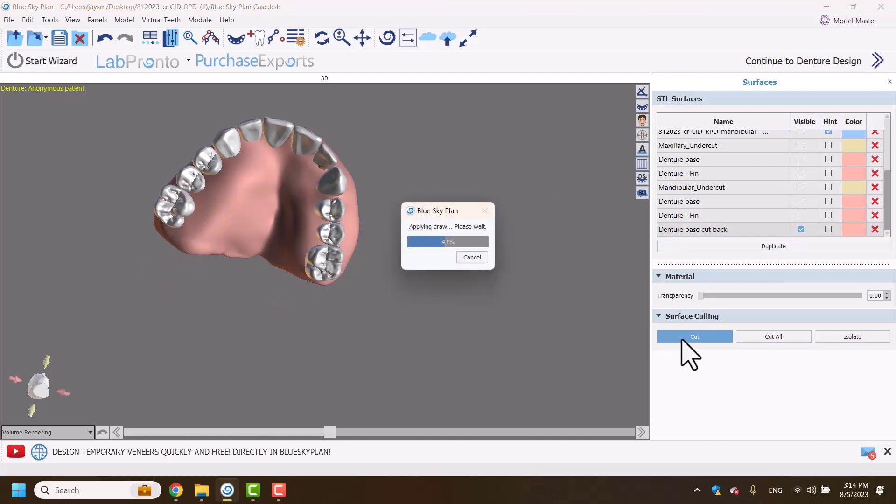
pyautogui.click(695, 337)
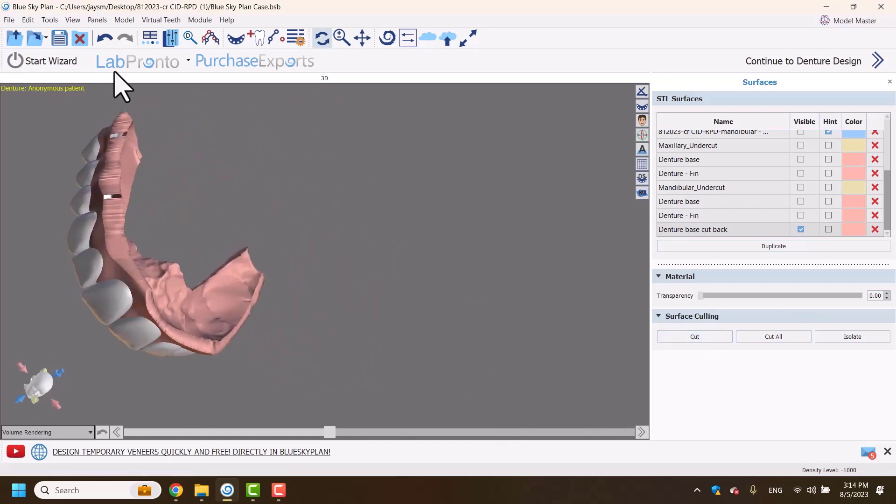
pyautogui.click(97, 20)
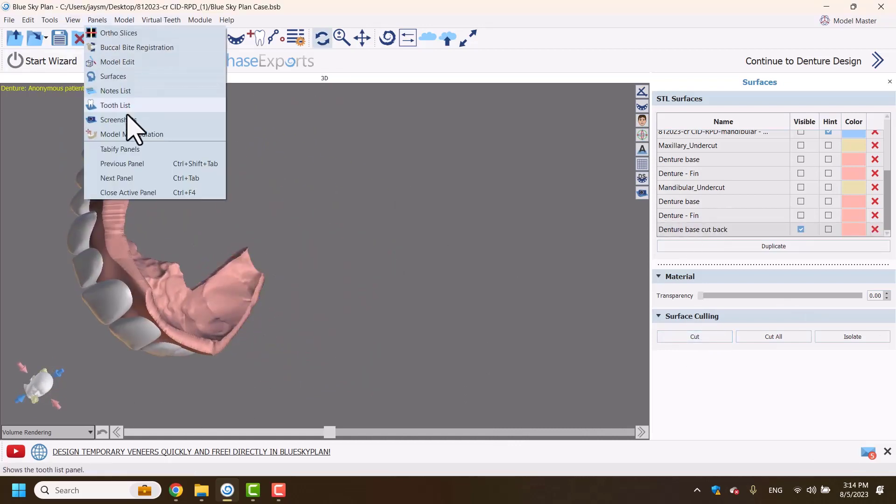
# Add articulation pins joining the lower stone model to the cut-back upper base, accepting the result.
pyautogui.click(132, 133)
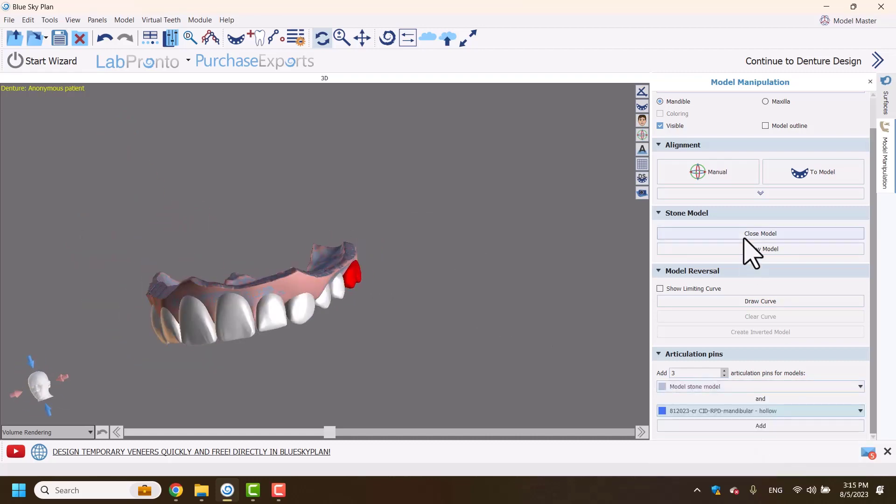
pyautogui.click(885, 102)
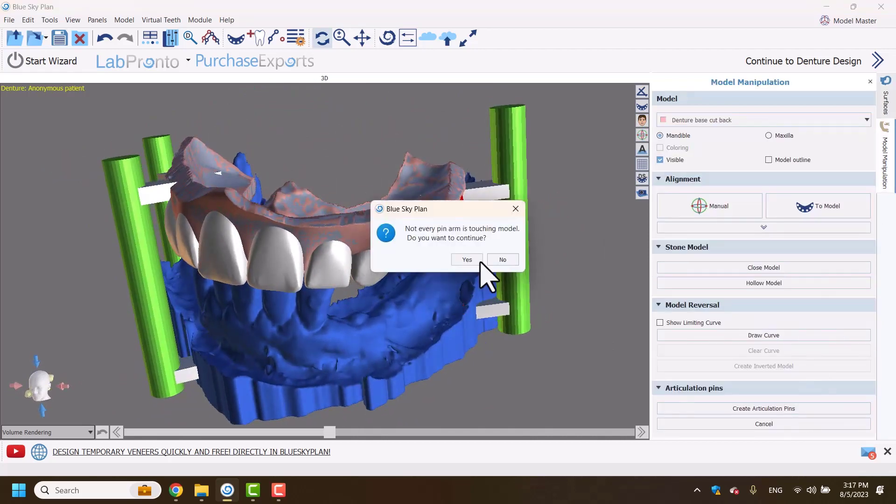
pyautogui.click(467, 259)
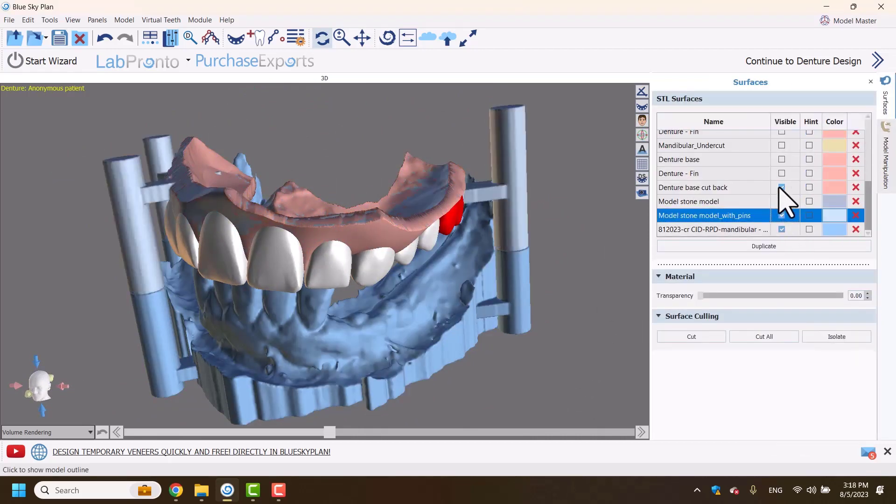
# Export the maxillary articulated denture as an STL file.
pyautogui.click(781, 216)
pyautogui.write('max articulated denture')
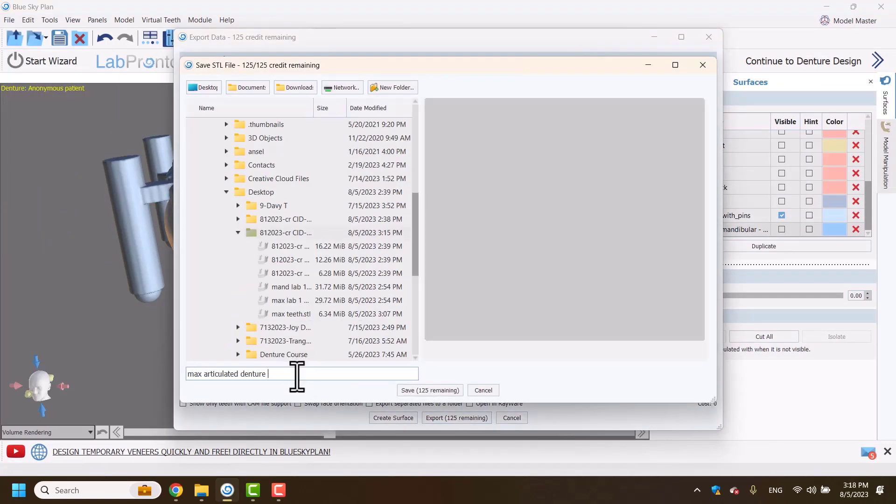
pyautogui.click(429, 391)
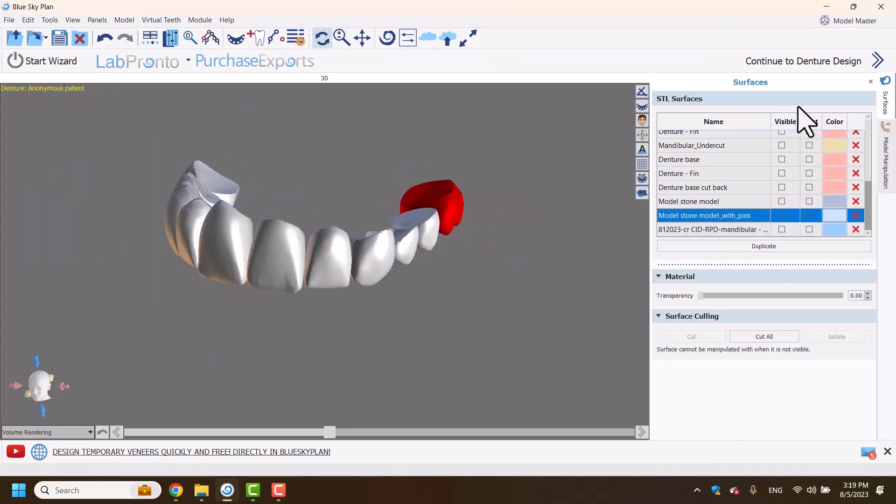
# Export the mandibular articulated model as STL and close the project.
pyautogui.click(782, 229)
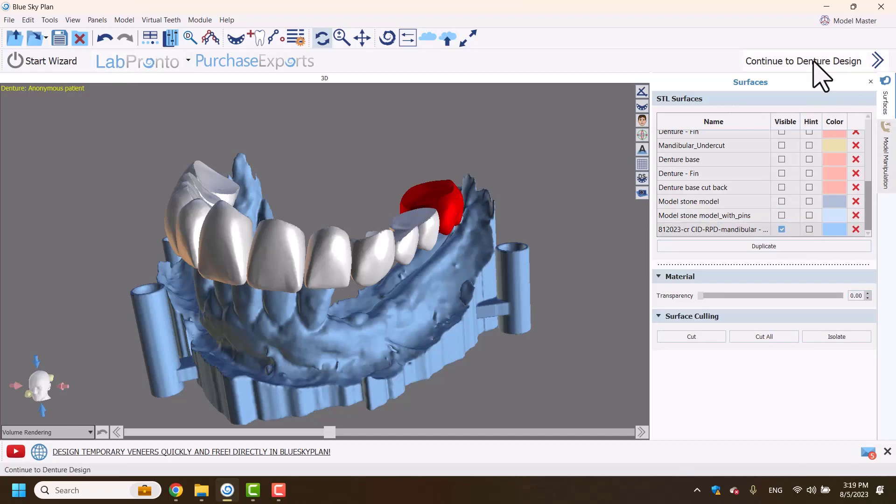
pyautogui.click(803, 62)
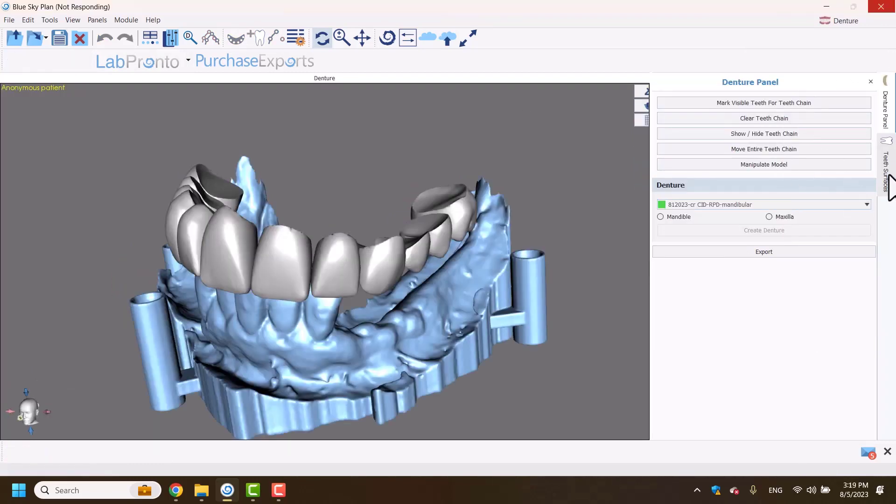
pyautogui.click(9, 20)
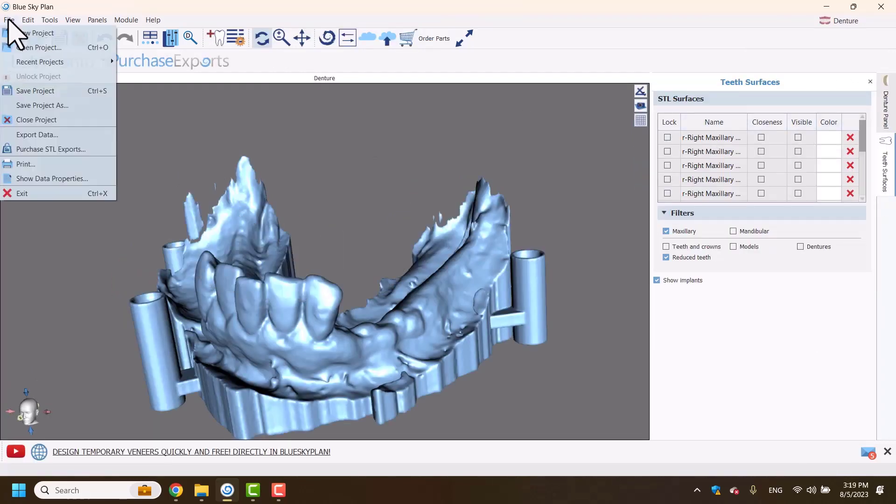
pyautogui.click(37, 135)
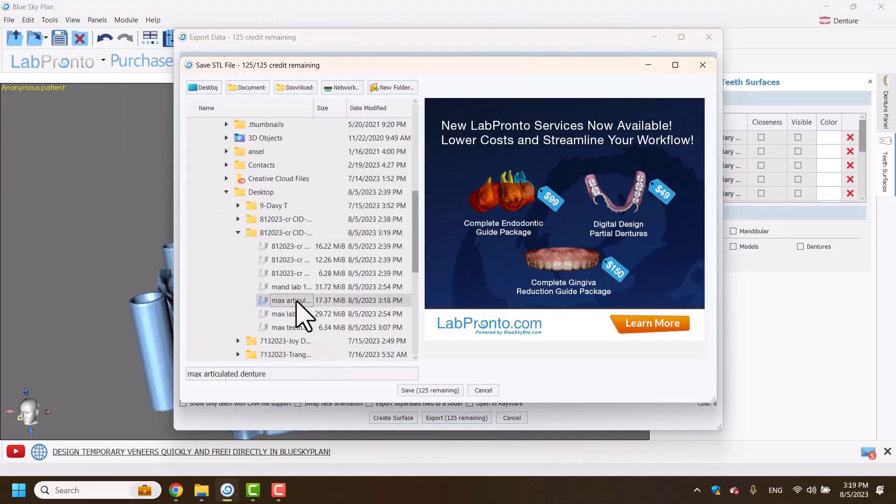
pyautogui.click(430, 390)
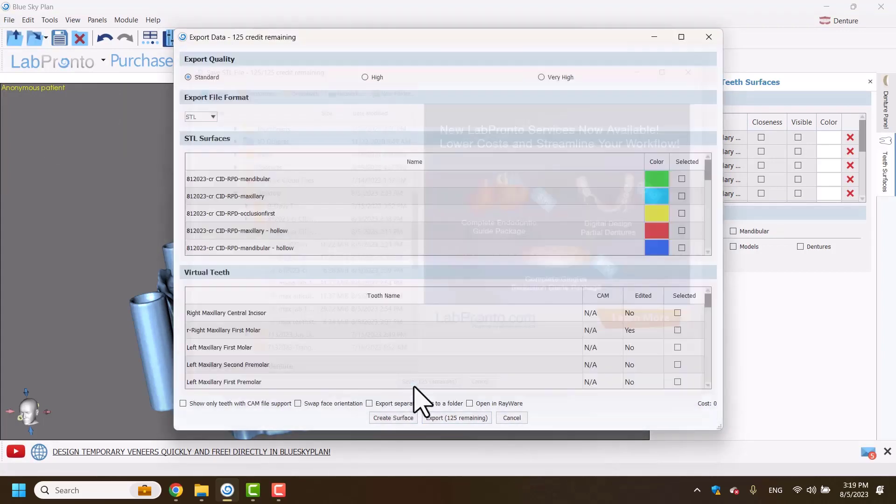
pyautogui.click(456, 418)
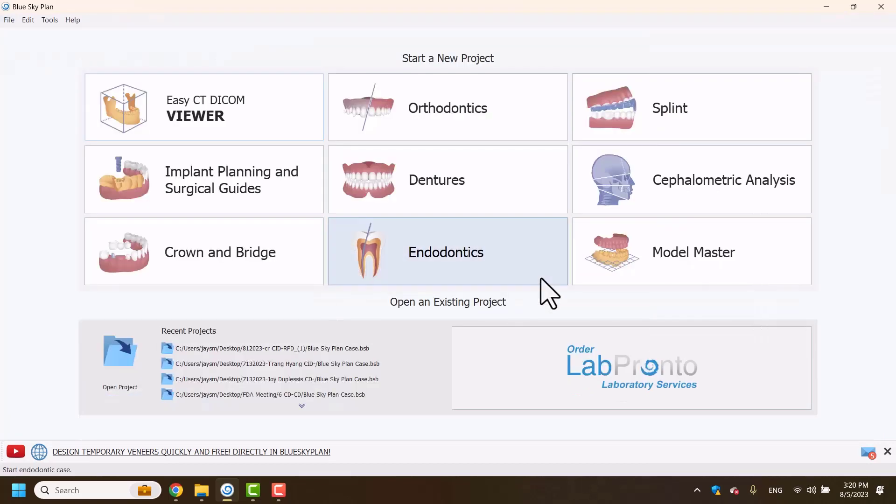
# Start a new Model Master project and load the exported max articulated denture STL files for verification.
pyautogui.click(448, 251)
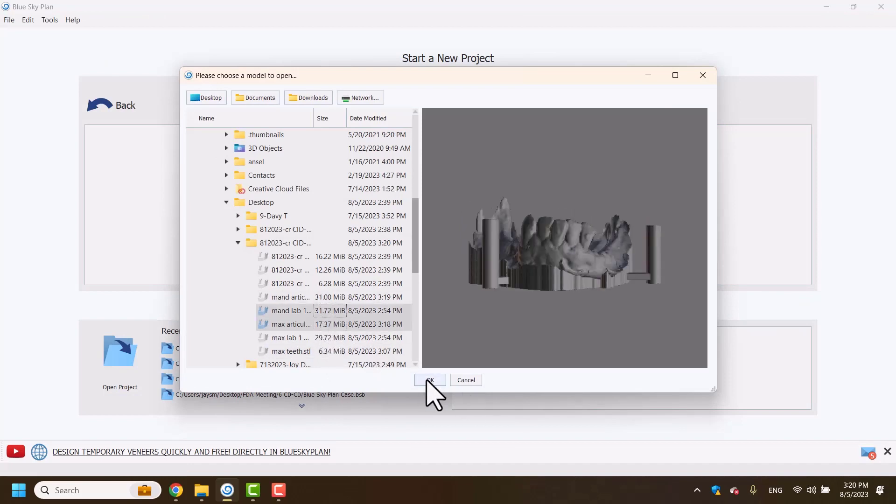
pyautogui.click(429, 380)
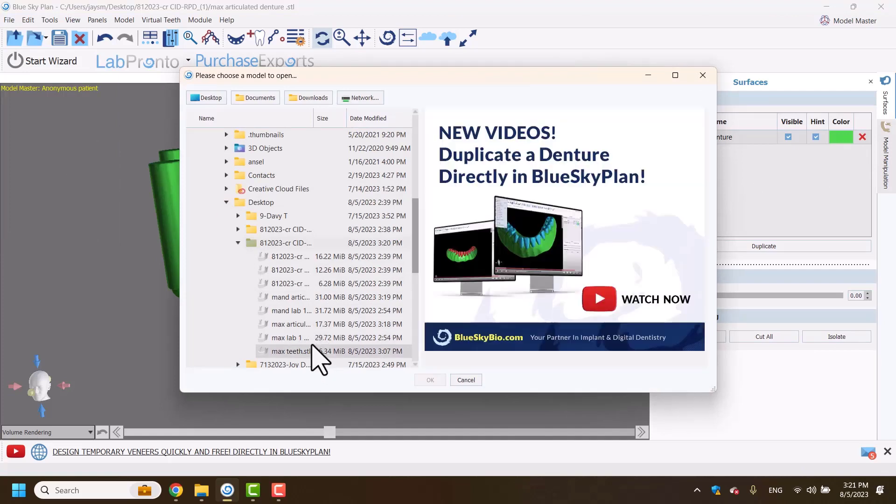
pyautogui.click(429, 380)
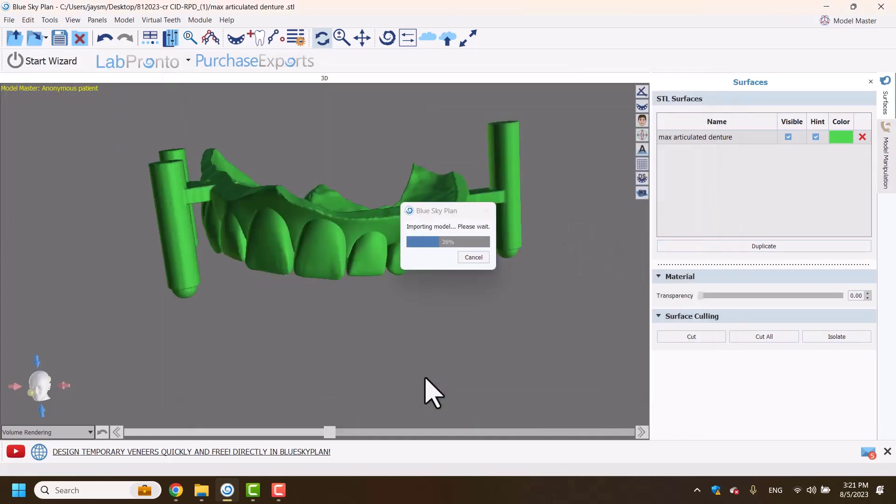